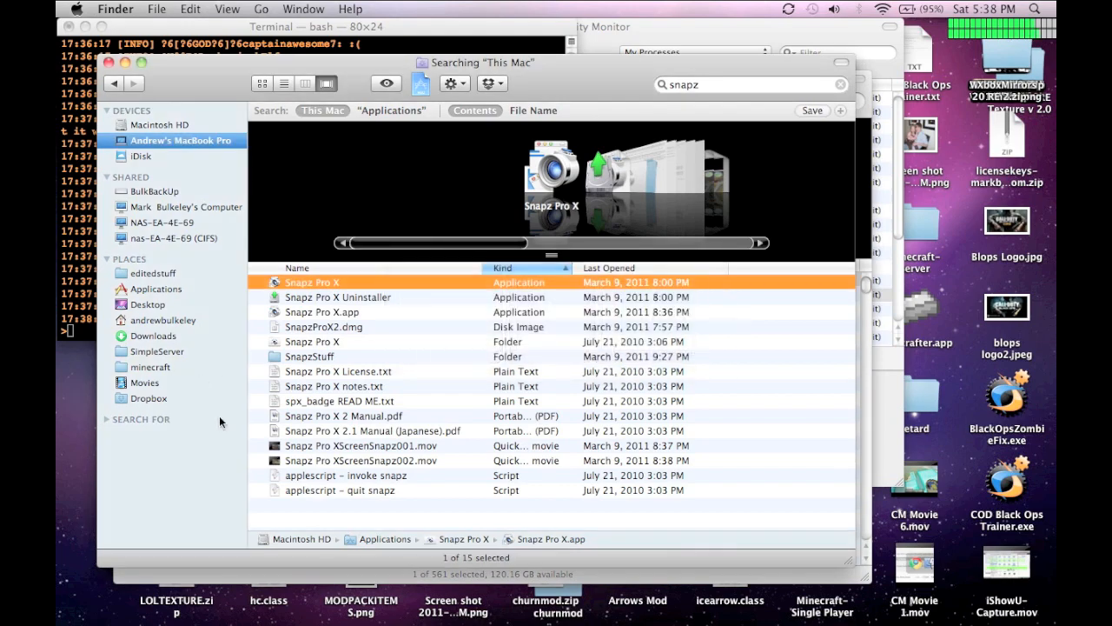
Step: Leave the snapz search and show the Downloads folder's zip archives and mod folders
click(154, 335)
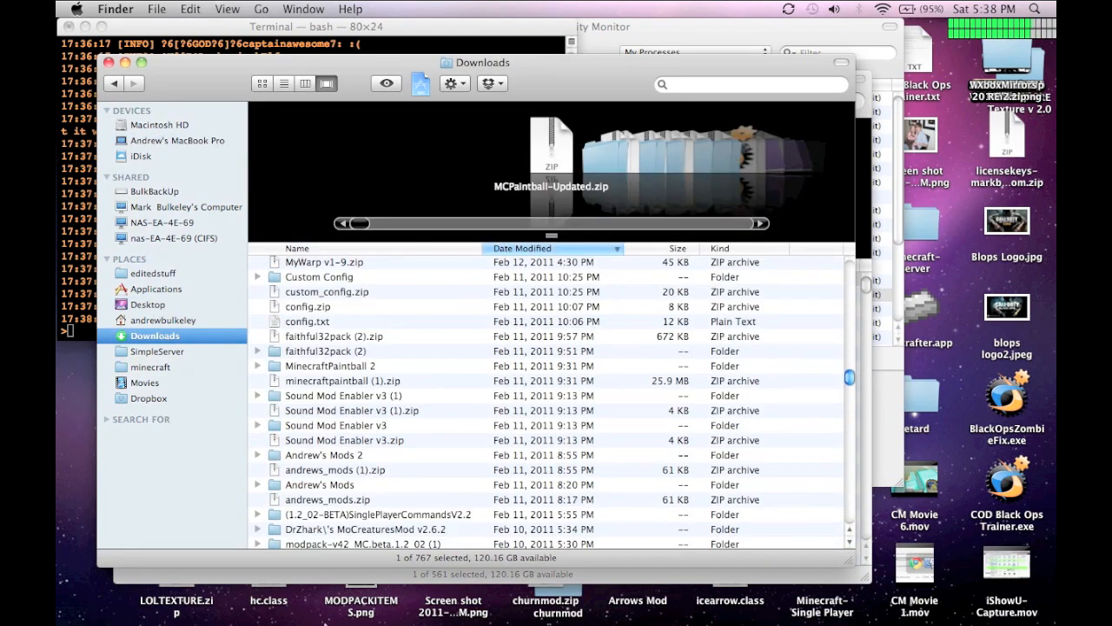
mouse_move(468, 228)
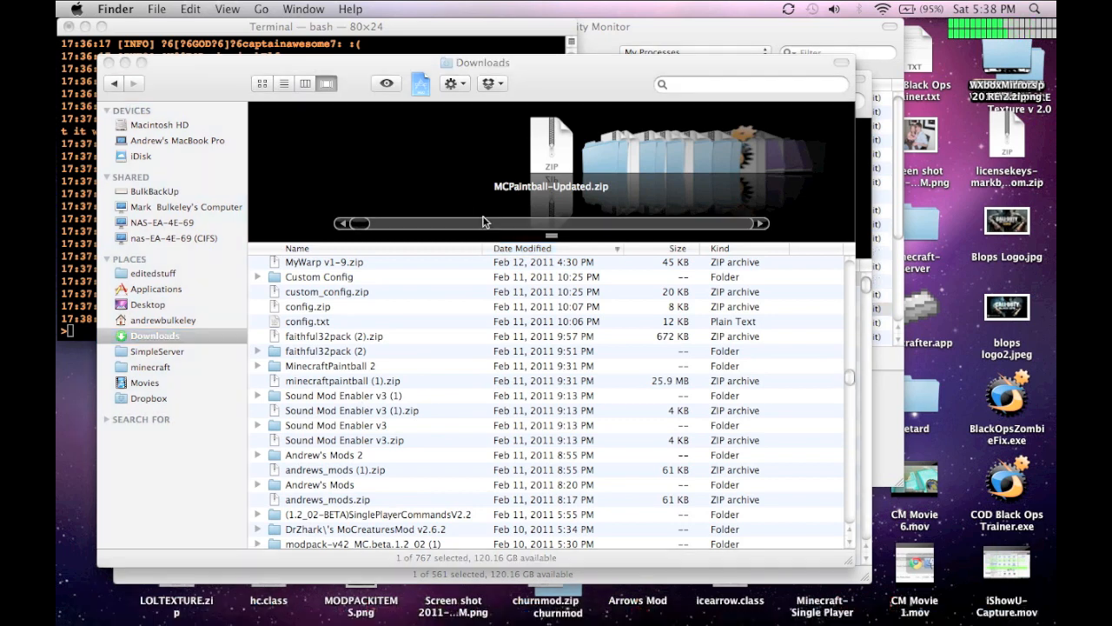
mouse_move(489, 217)
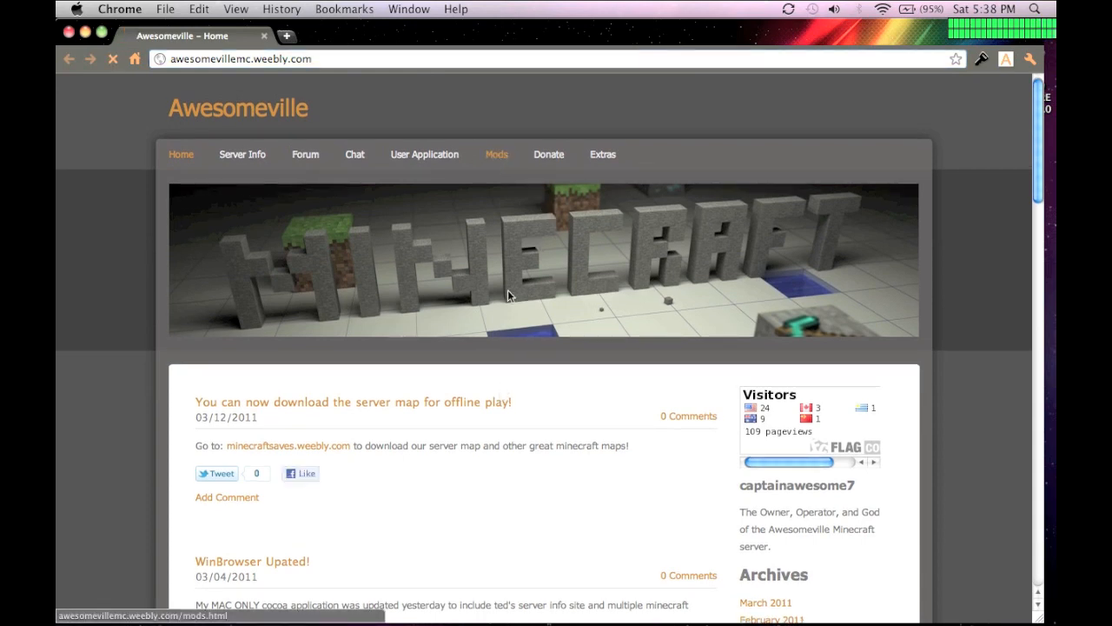
Step: Download MCPaintball-Updated.zip from the Paintball Gun entry on the Awesomeville Mods page
click(497, 154)
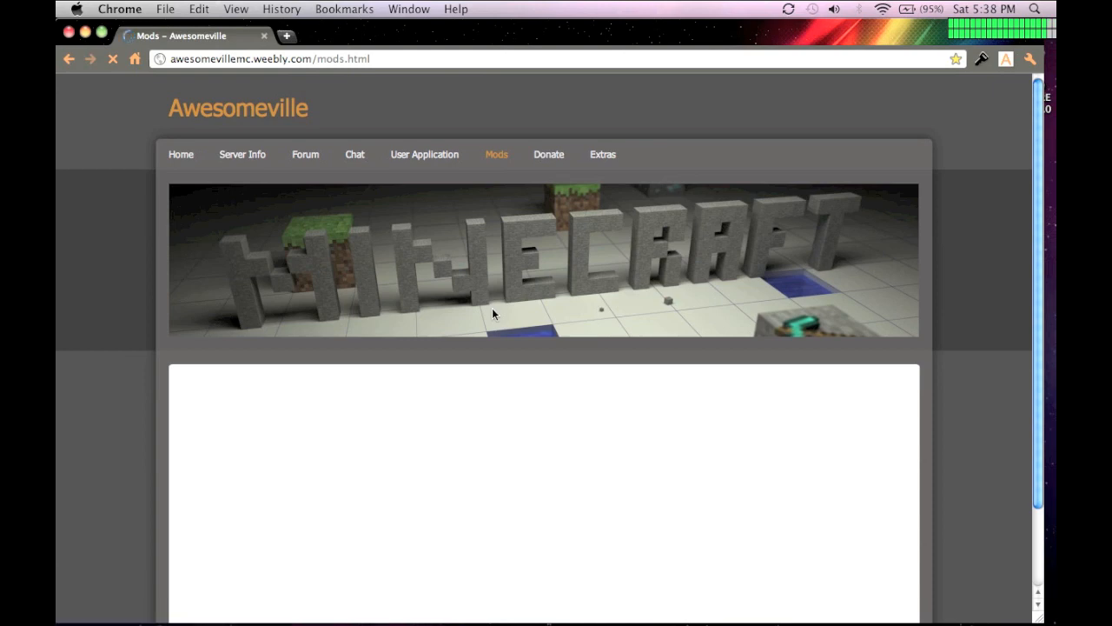
mouse_move(439, 7)
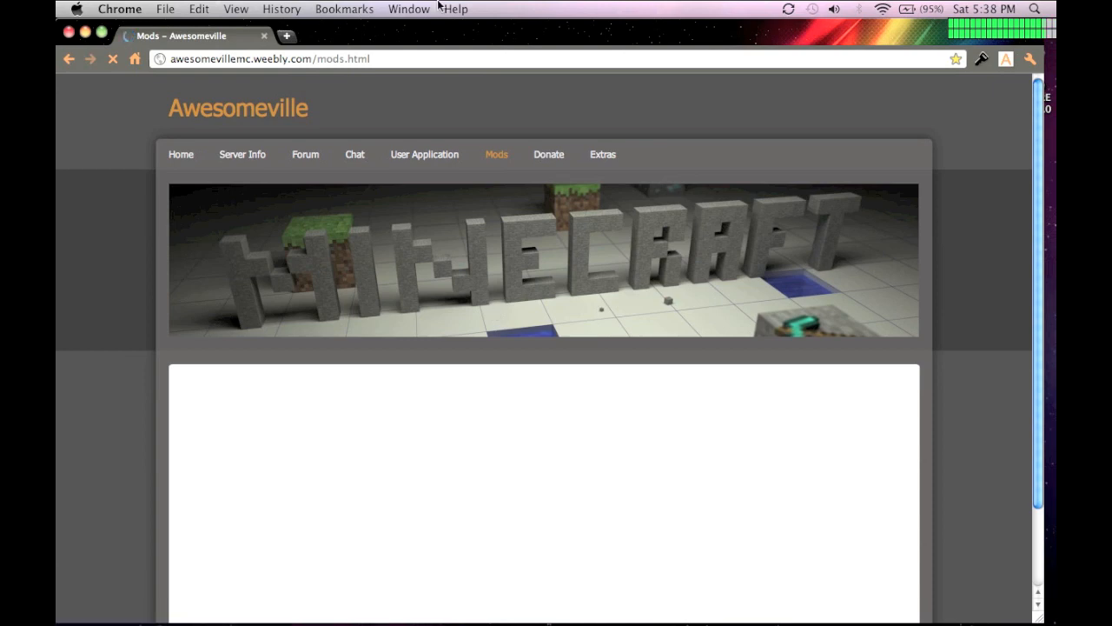
mouse_move(924, 195)
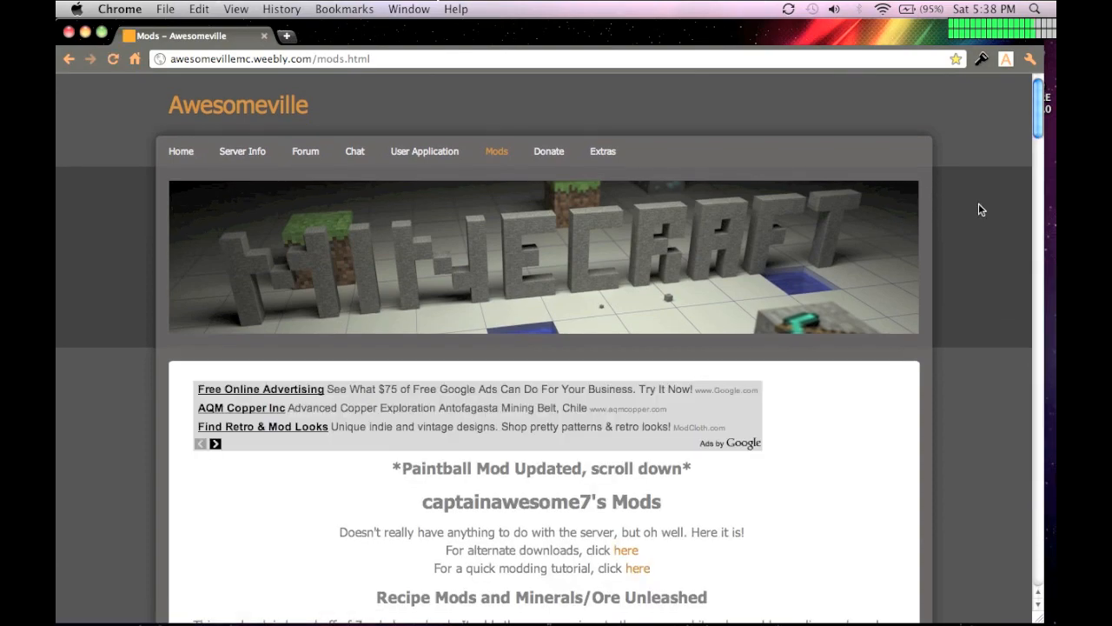
scroll(down, 3)
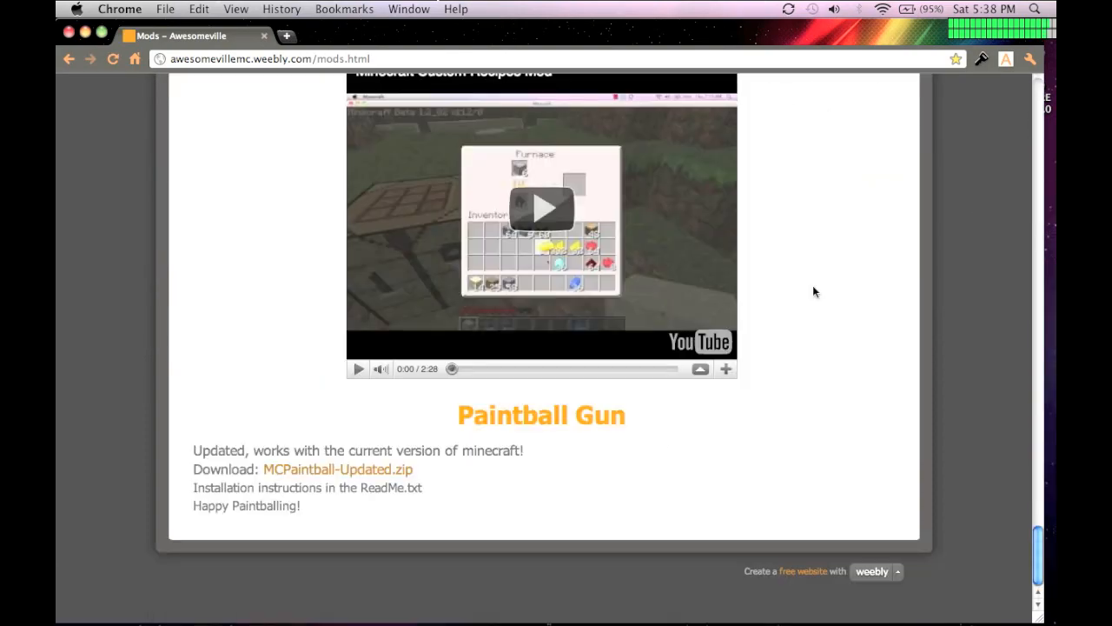
mouse_move(339, 473)
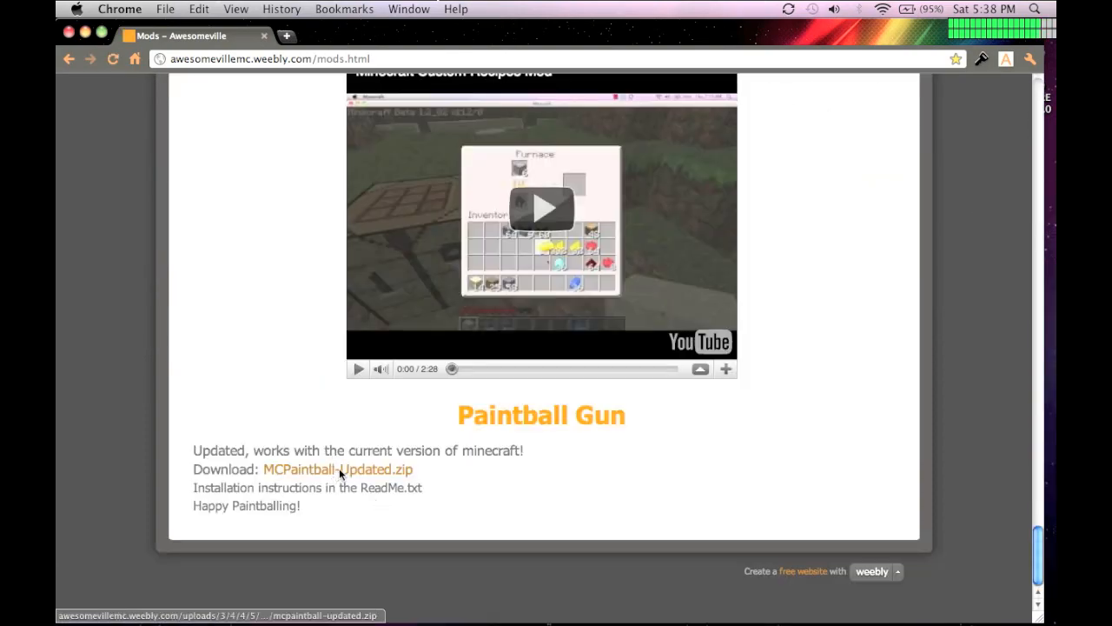
click(337, 469)
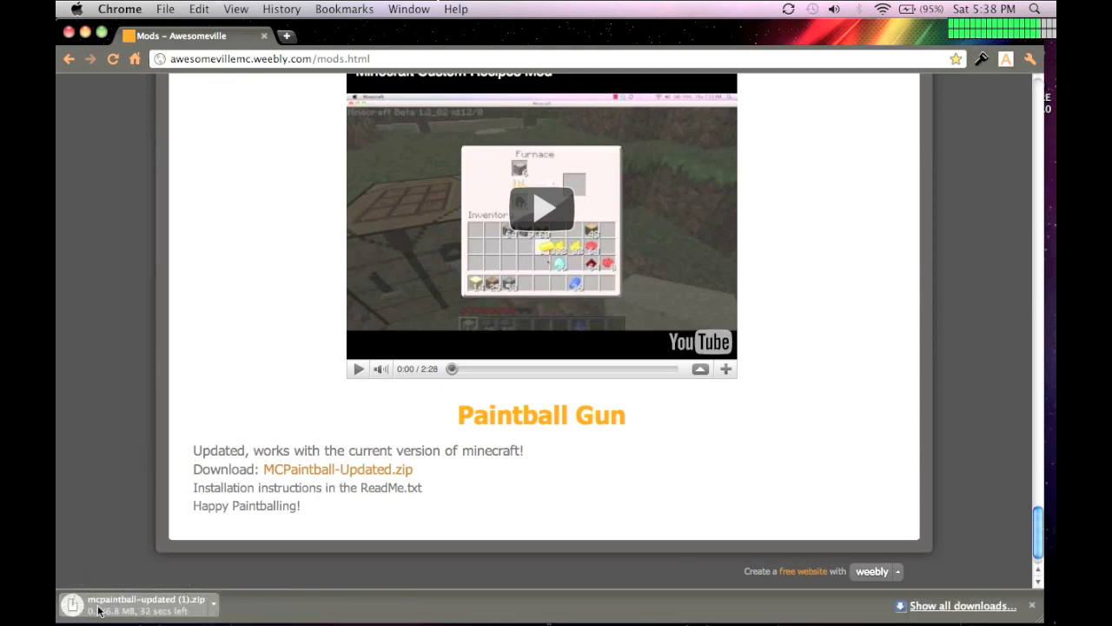
mouse_move(215, 595)
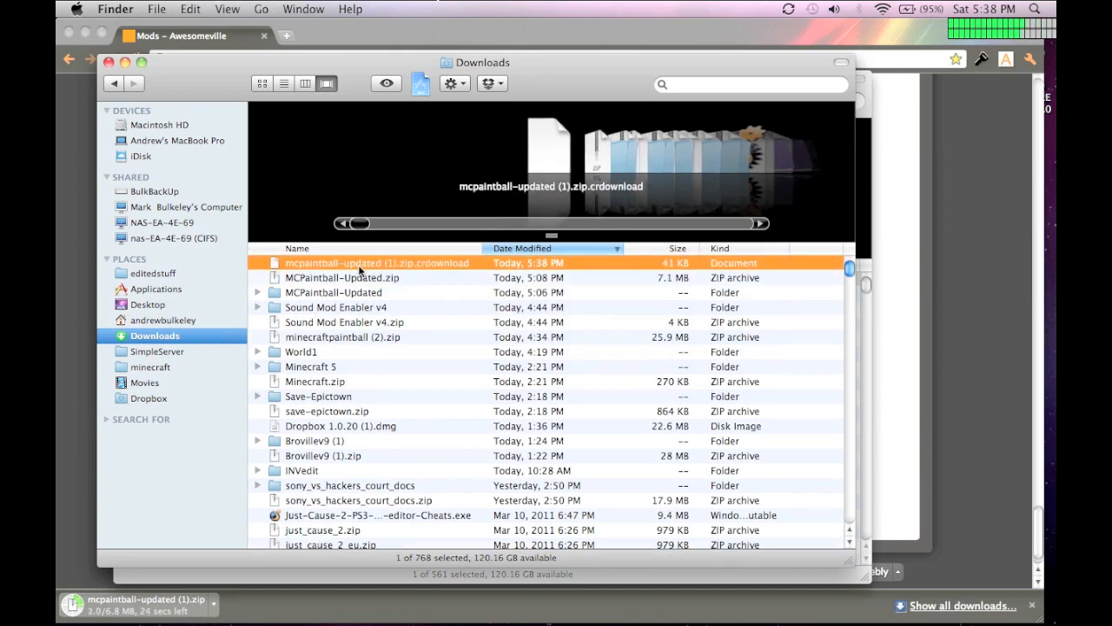
Step: Open the MCPaintball-Updated 2 folder and its ReadMe.txt in TextEdit
click(342, 277)
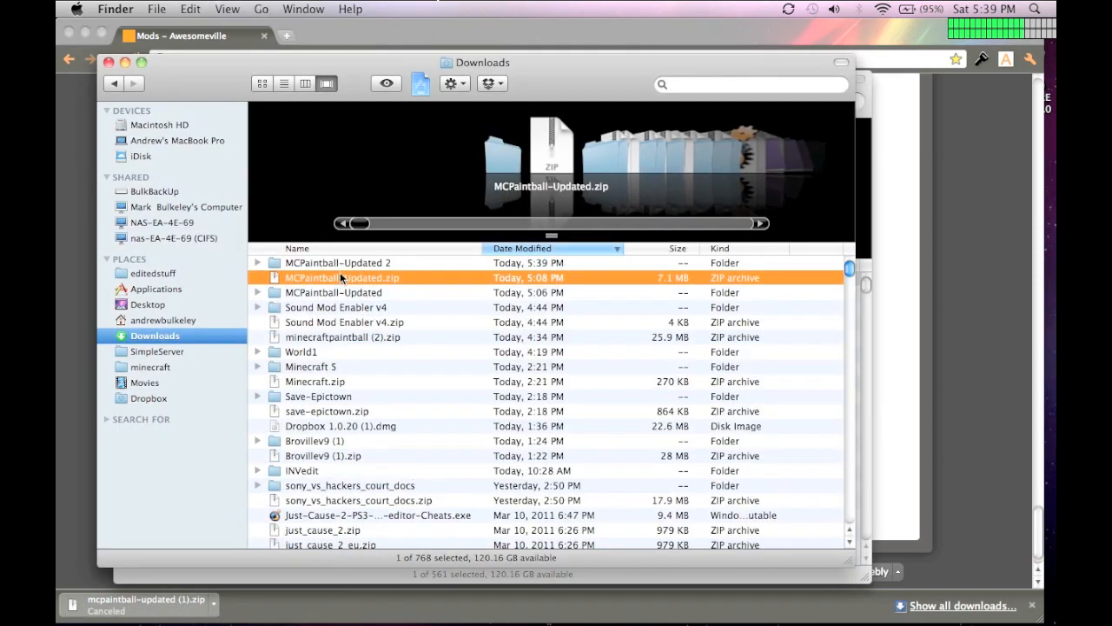
double_click(338, 262)
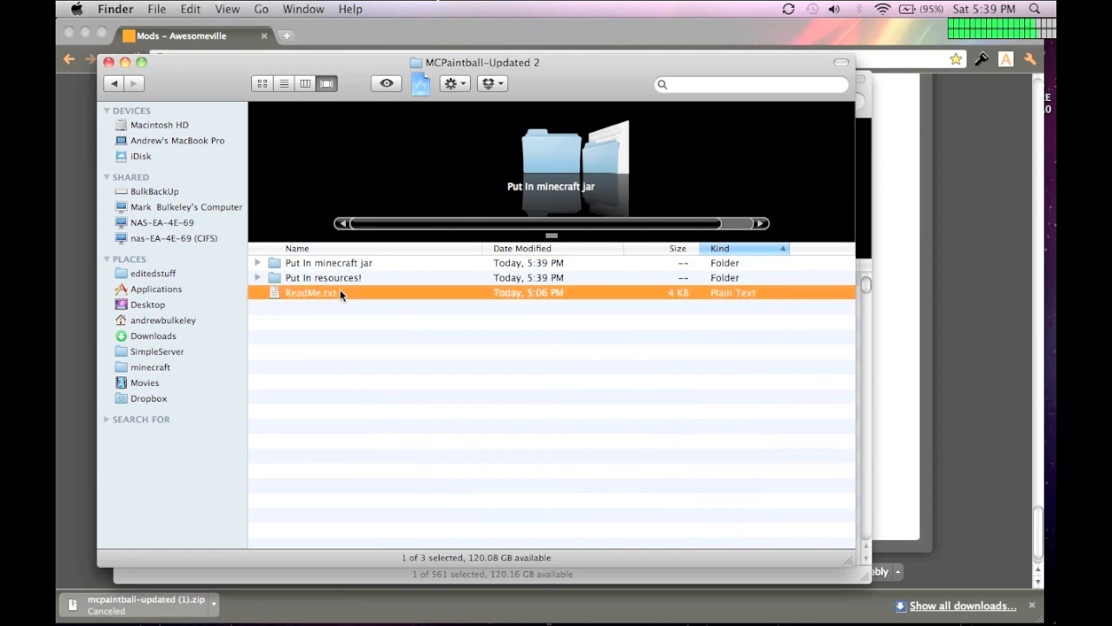
double_click(311, 292)
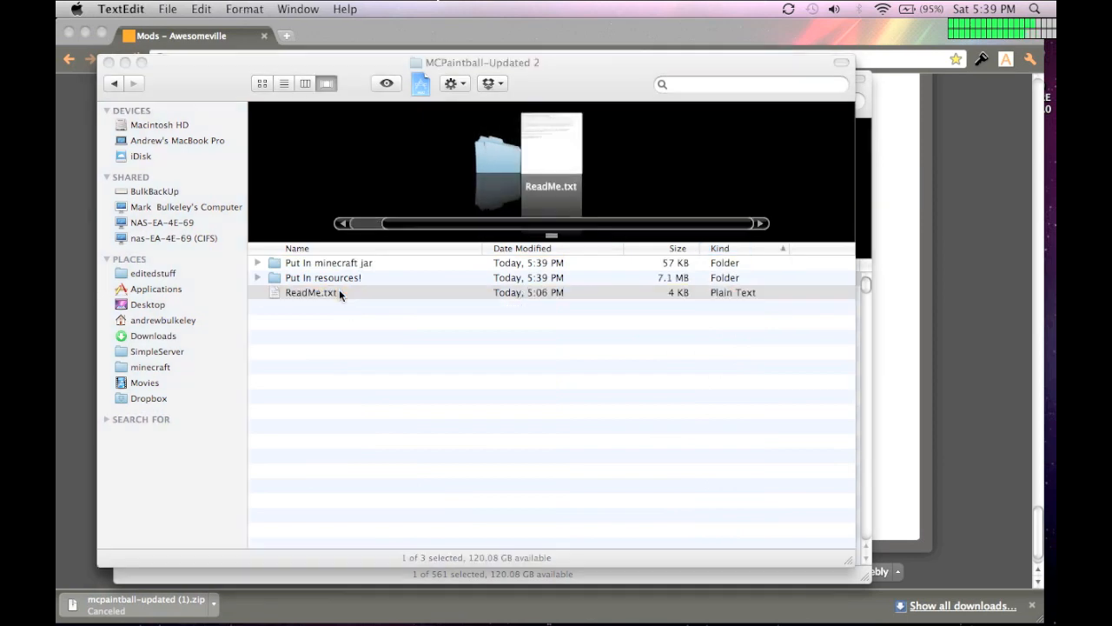
double_click(311, 292)
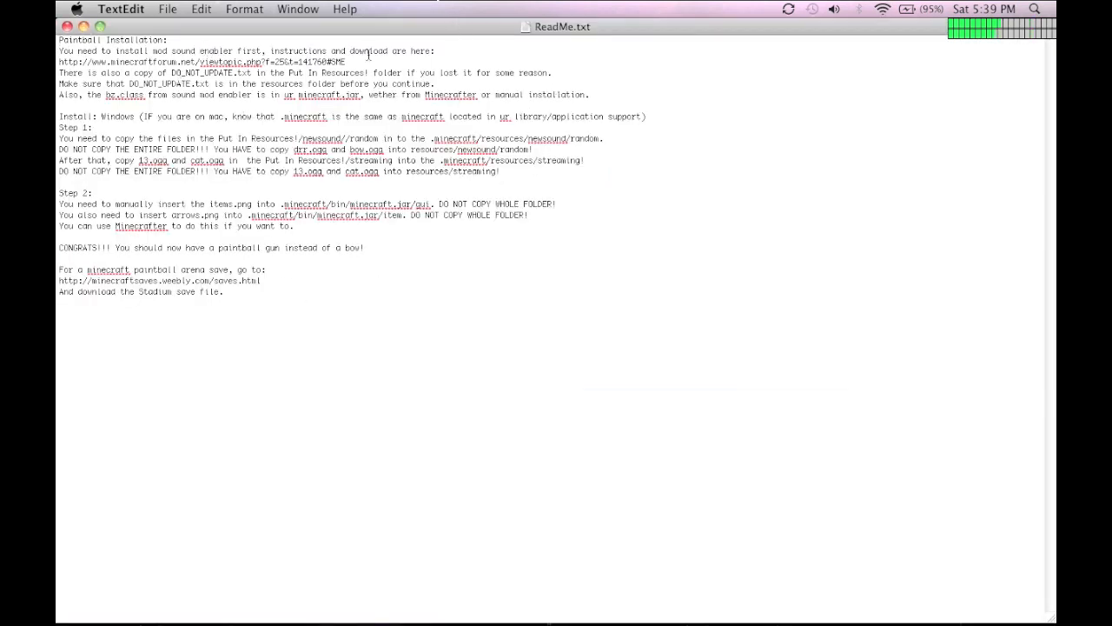
Step: Read the ReadMe paintball installation steps, then return to the Awesomeville Mods page
click(224, 292)
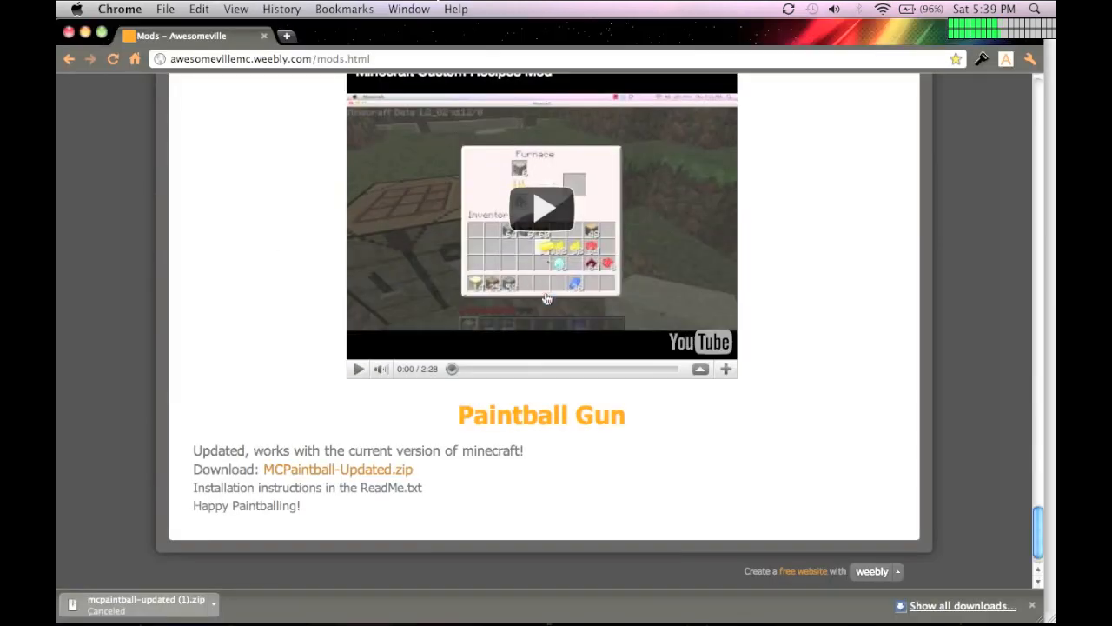
Step: Open epinull's Mods forum thread in a new tab and find Sound Mod Enabler v4
click(286, 35)
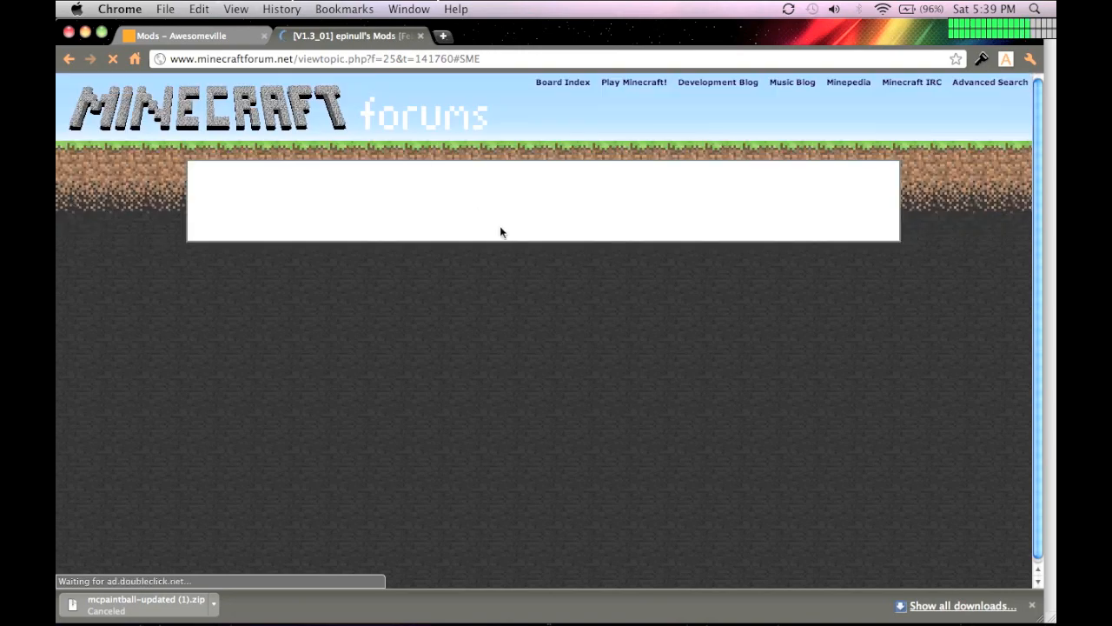
scroll(down, 3)
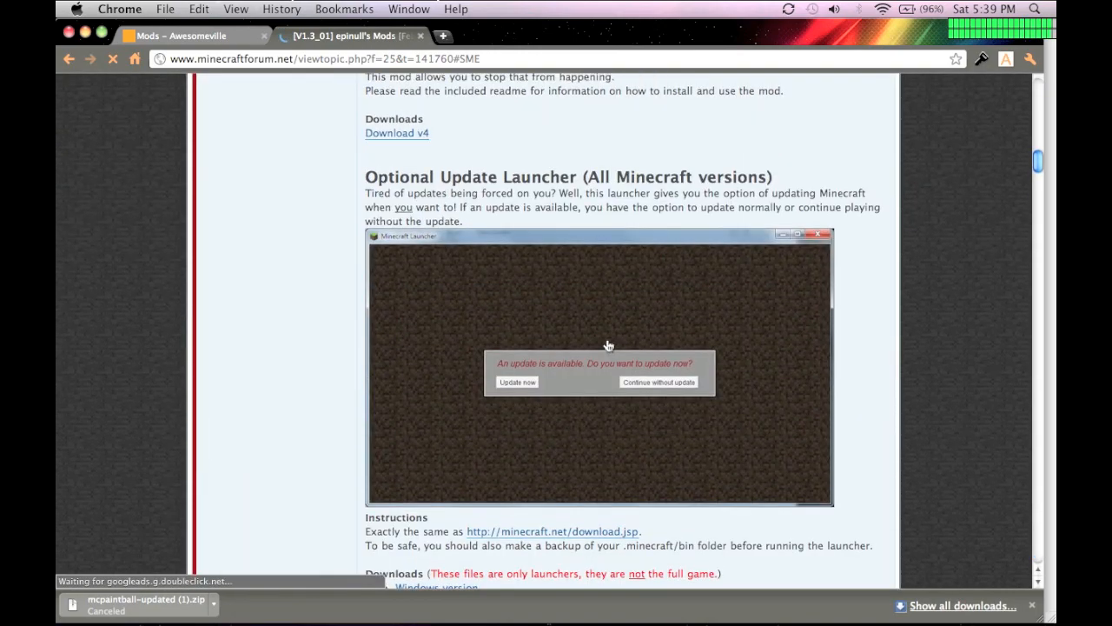
scroll(up, 3)
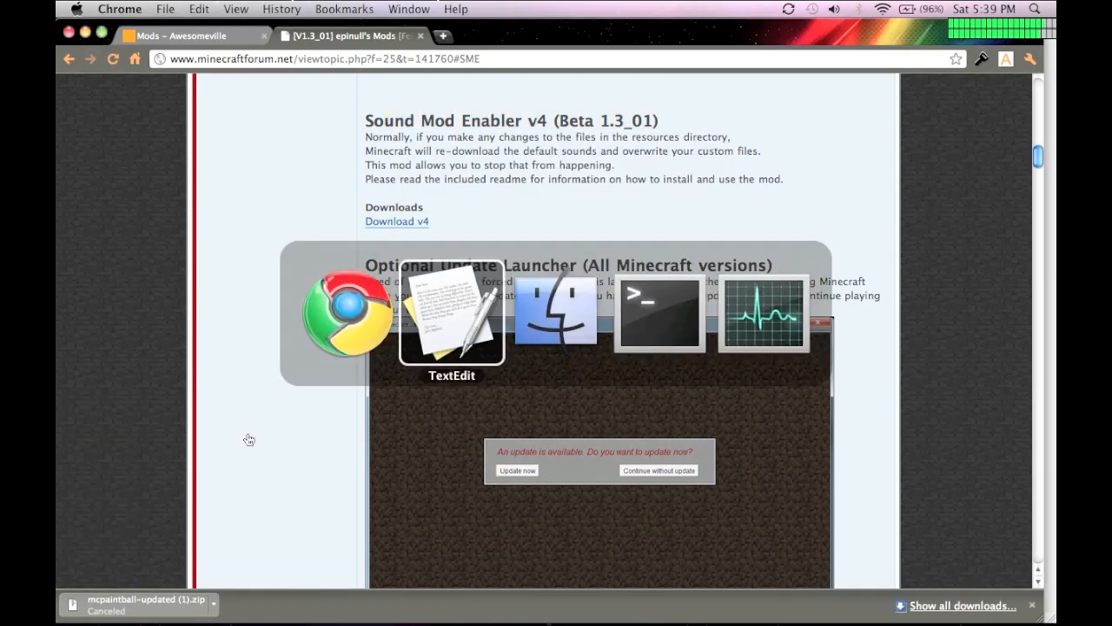
Step: Copy bz.class from the Sound Mod Enabler v4 (1) folder
click(556, 312)
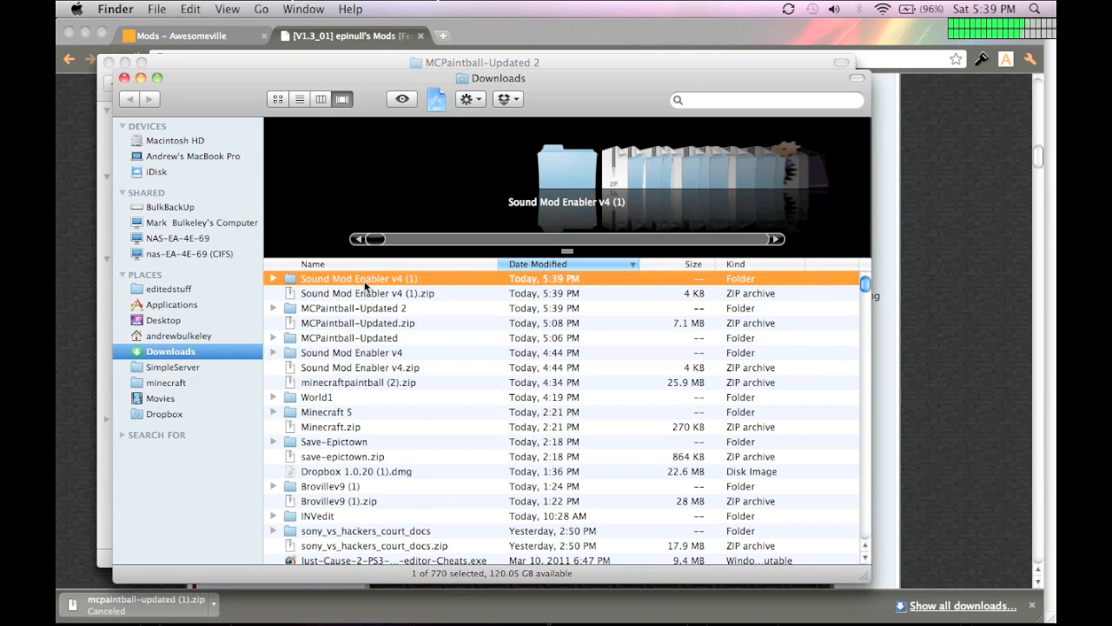
double_click(359, 279)
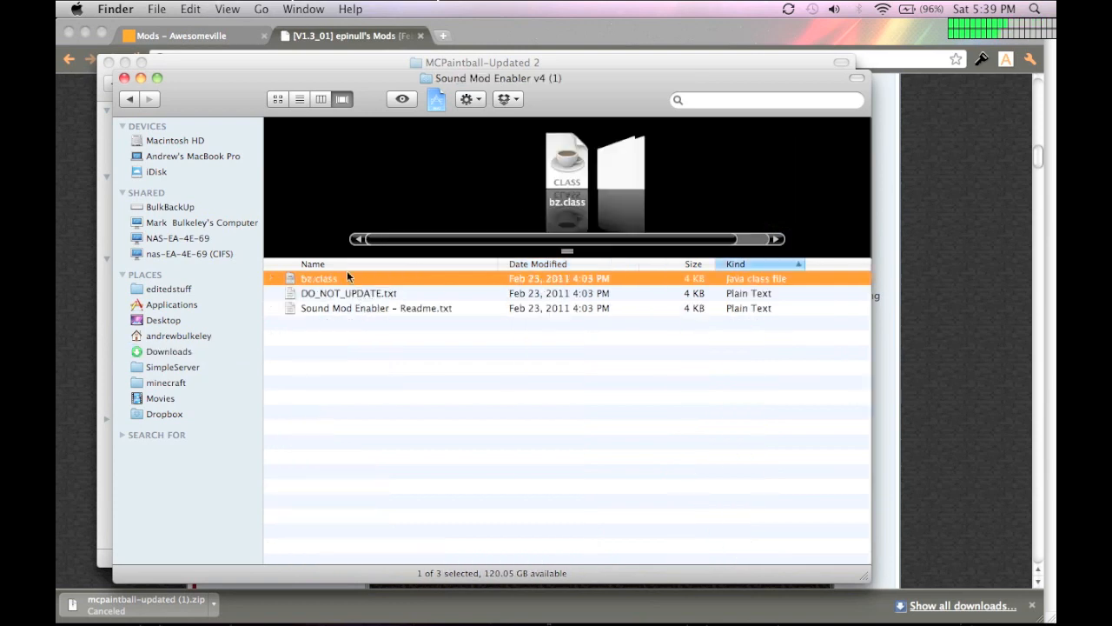
right_click(319, 279)
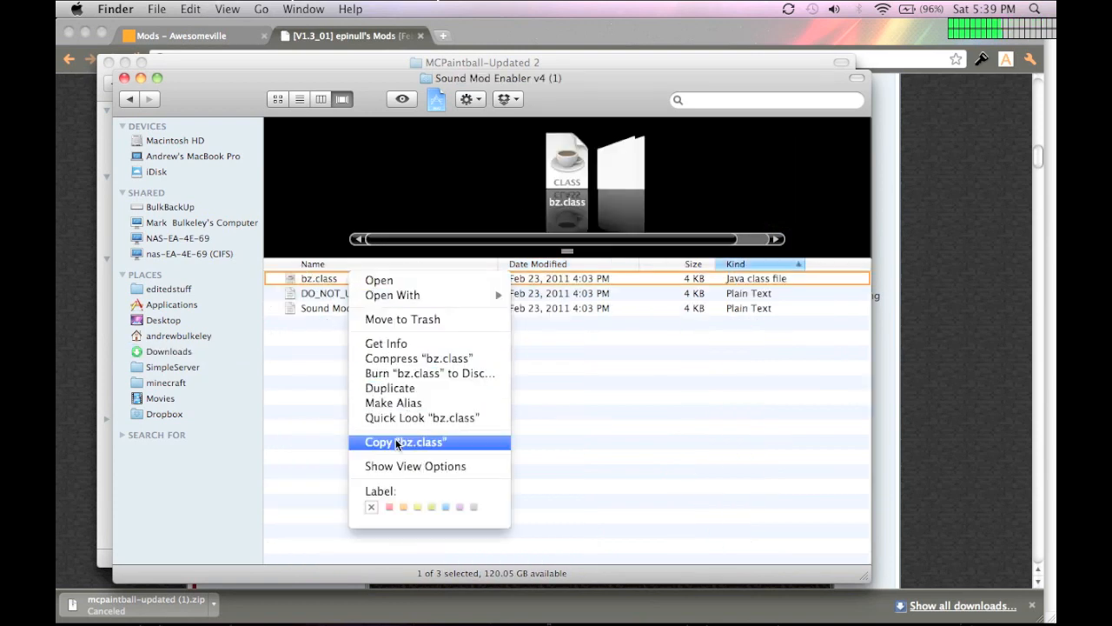
click(405, 441)
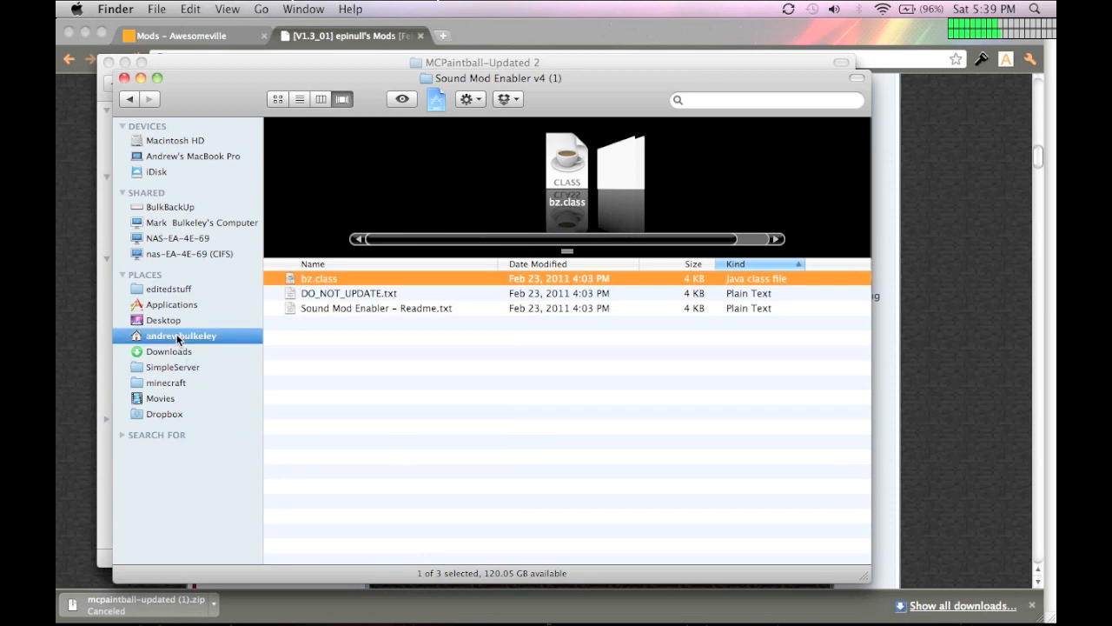
Step: Open minecraft > bin > minecraft.jar and paste bz.class into it
click(167, 382)
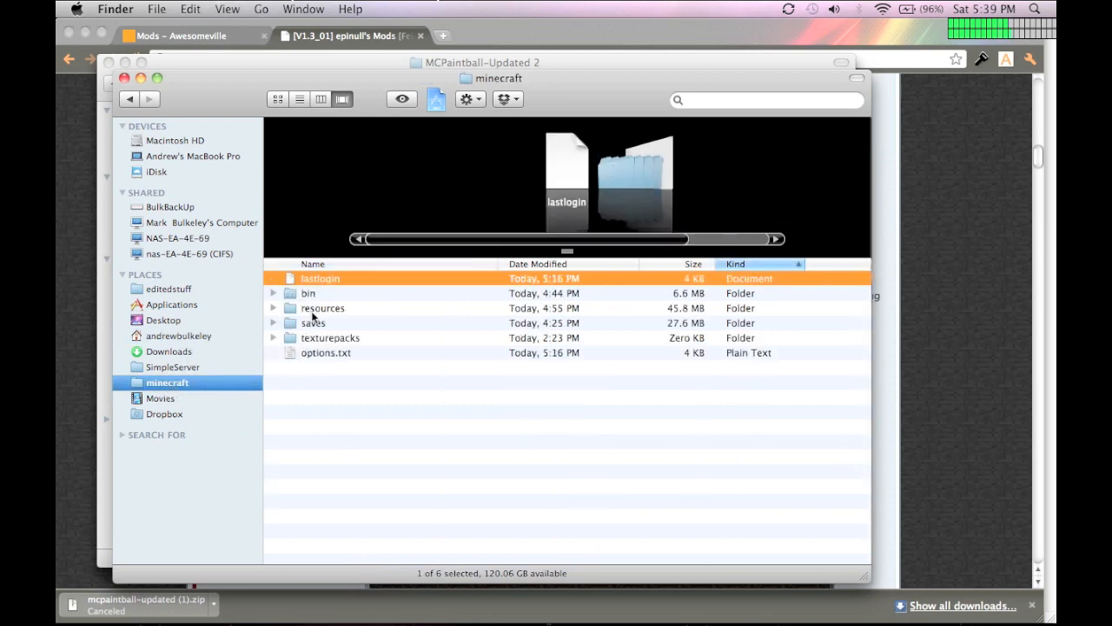
double_click(308, 293)
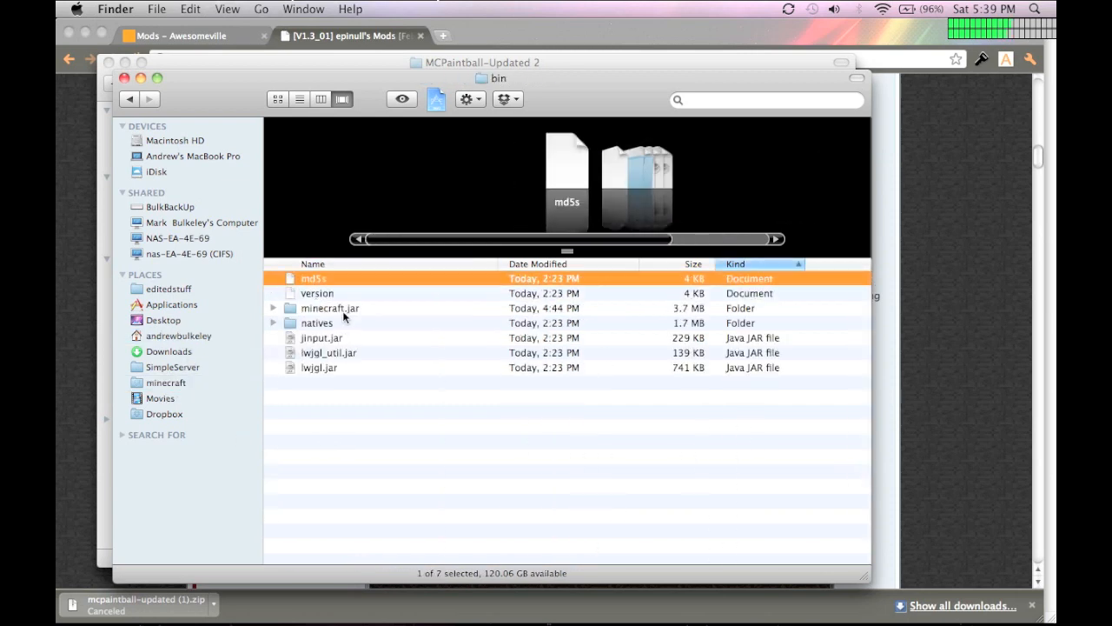
click(330, 308)
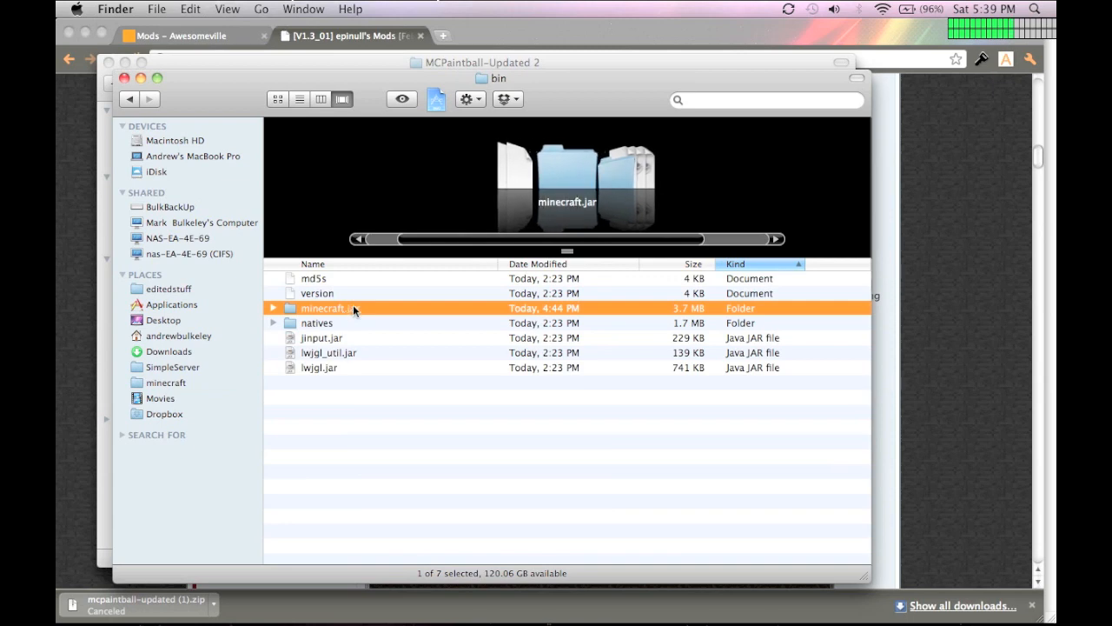
double_click(330, 308)
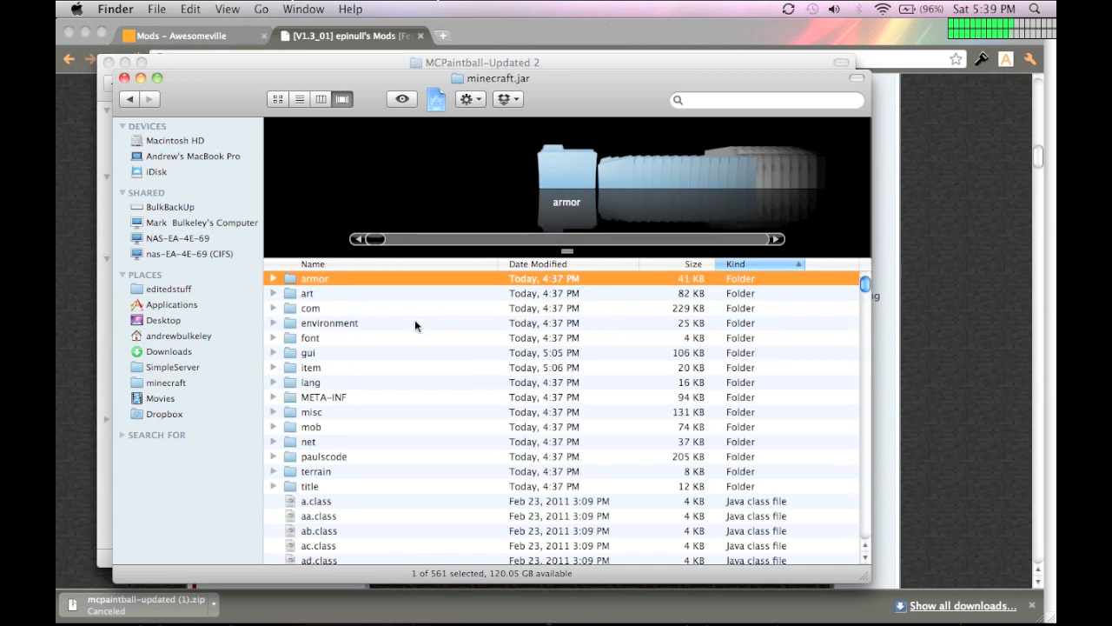
mouse_move(282, 80)
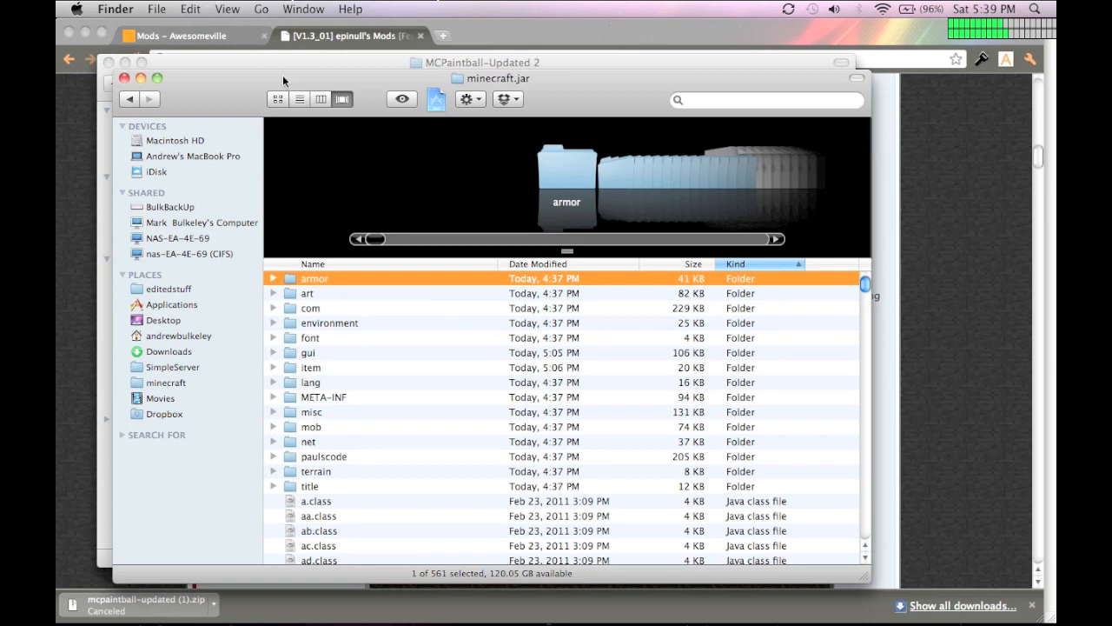
click(190, 9)
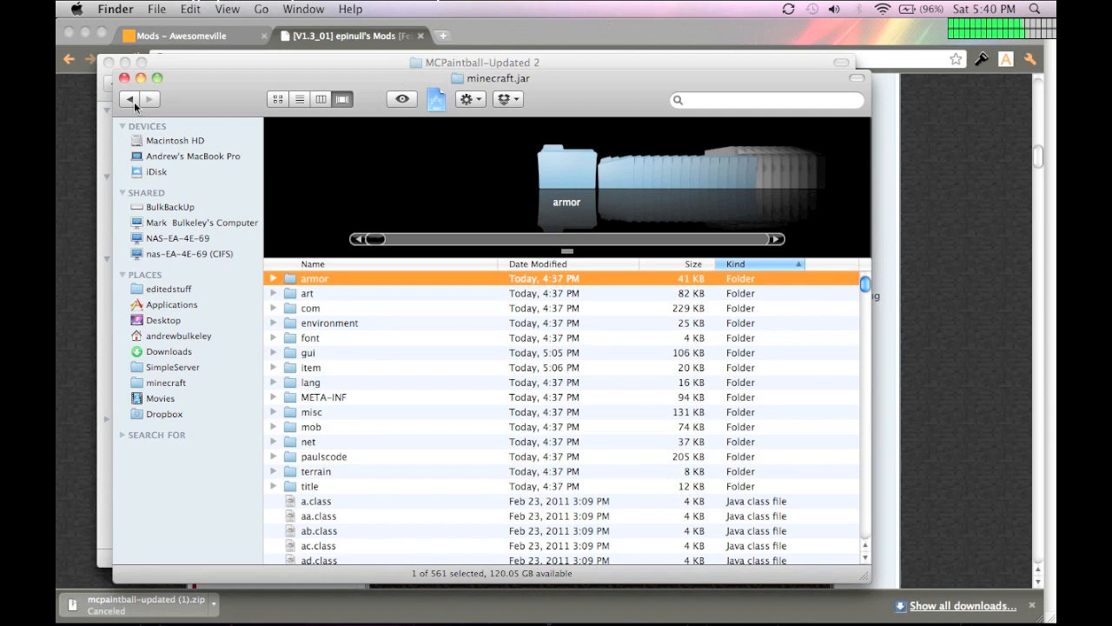
Step: Copy DO_NOT_UPDATE.txt from the Sound Mod Enabler v4 folder
click(129, 99)
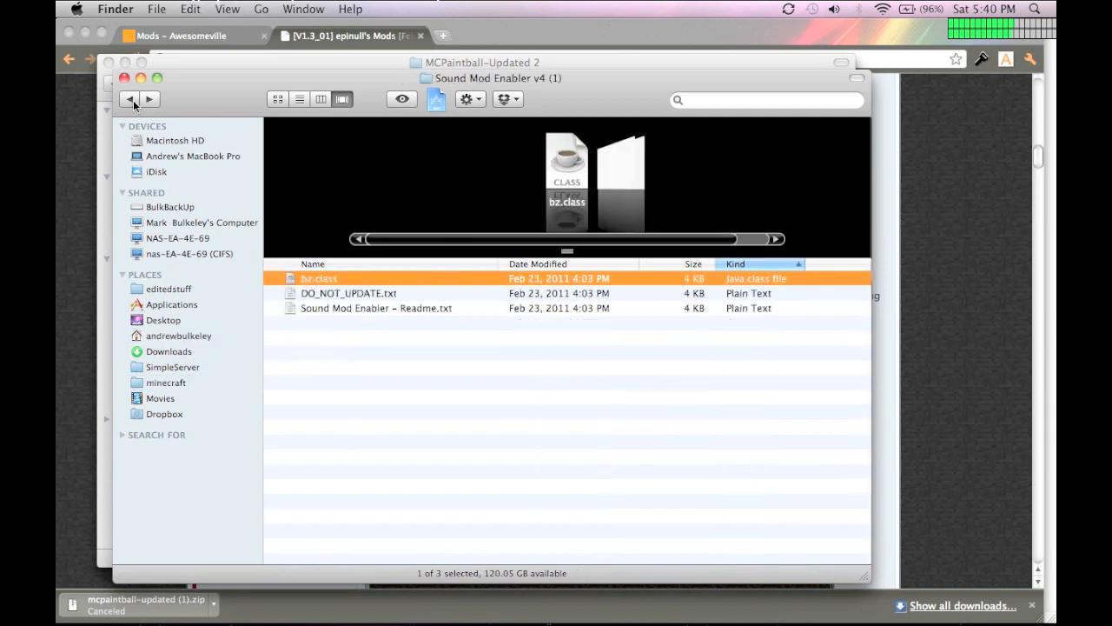
click(348, 293)
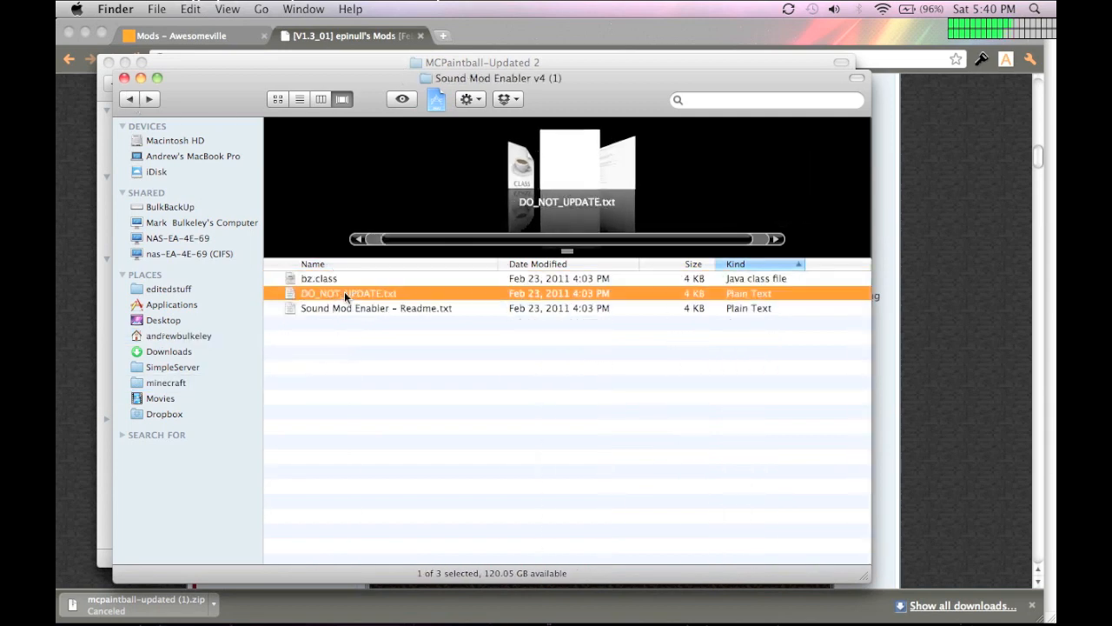
click(190, 9)
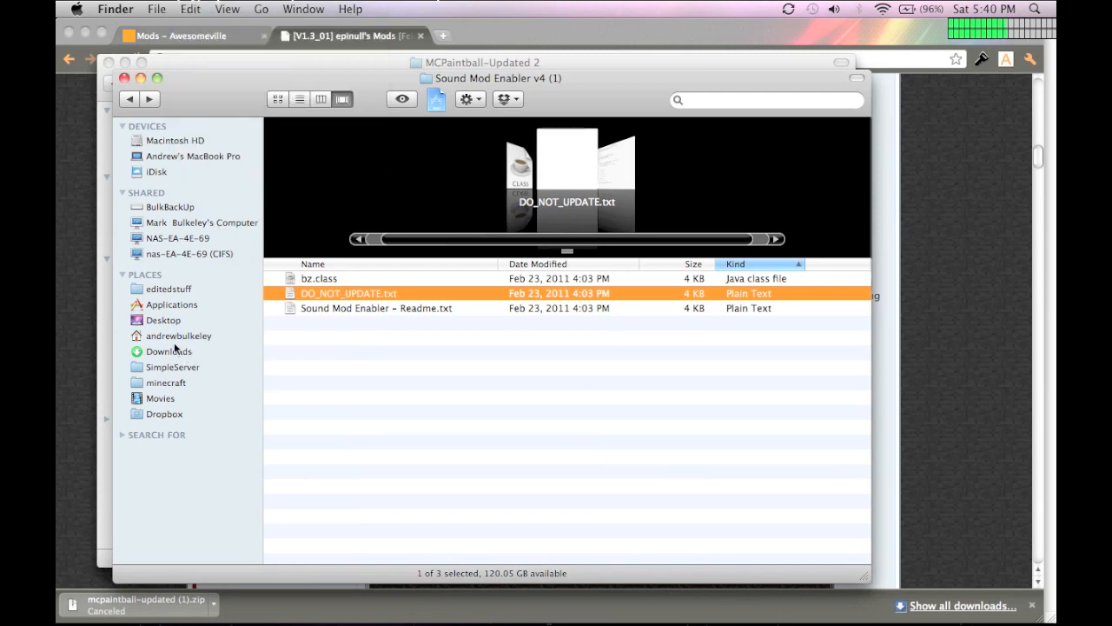
Step: Paste DO_NOT_UPDATE.txt into minecraft's resources folder with Paste Item, then go back
click(166, 382)
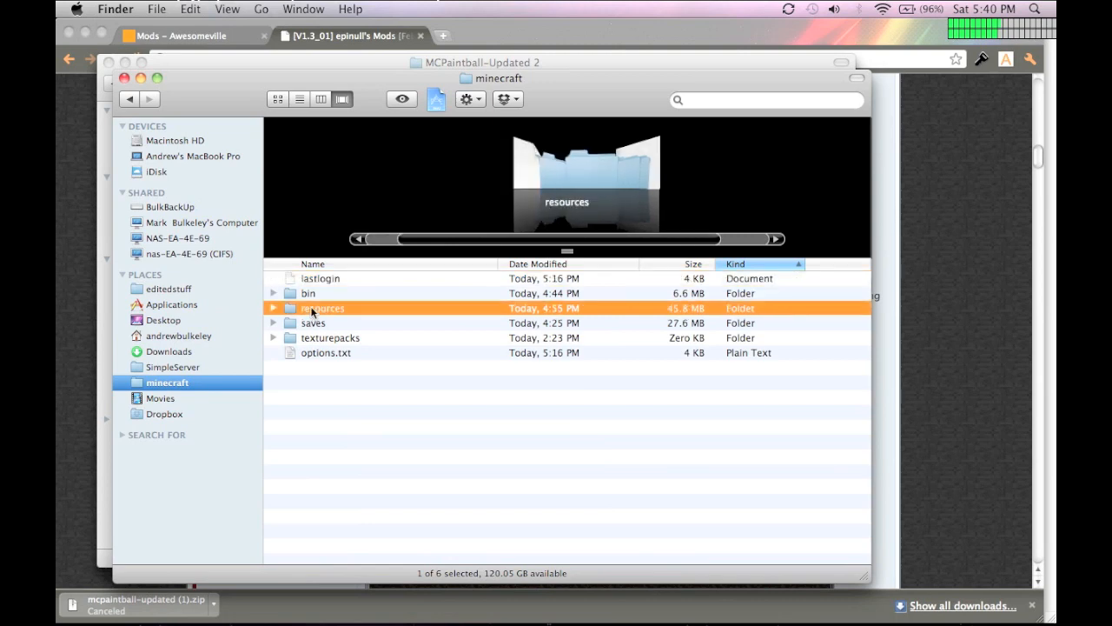
double_click(323, 308)
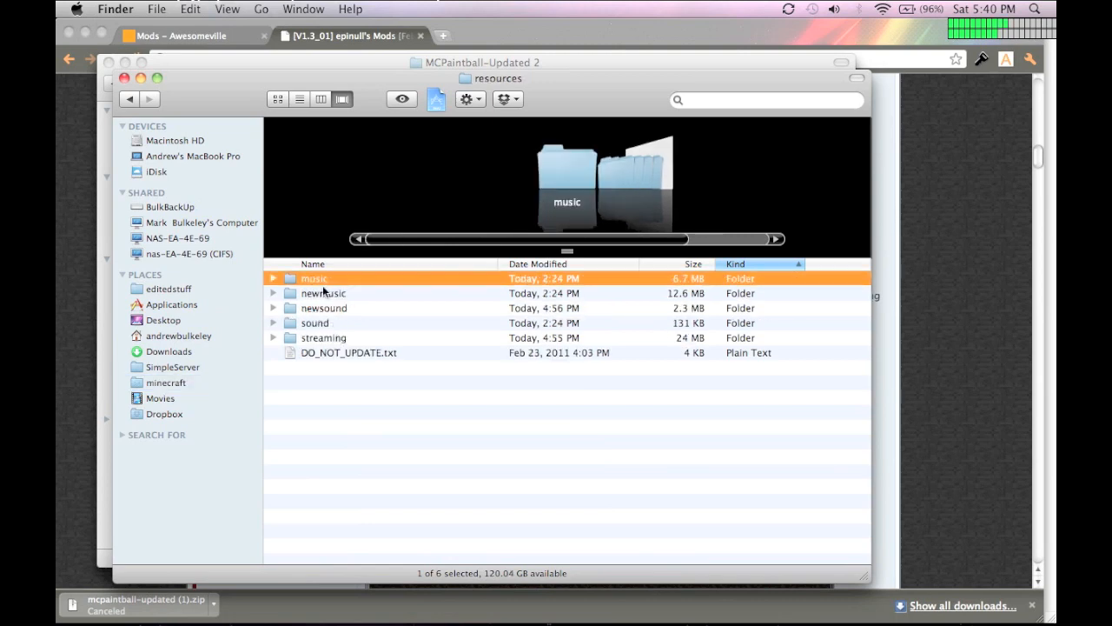
click(330, 374)
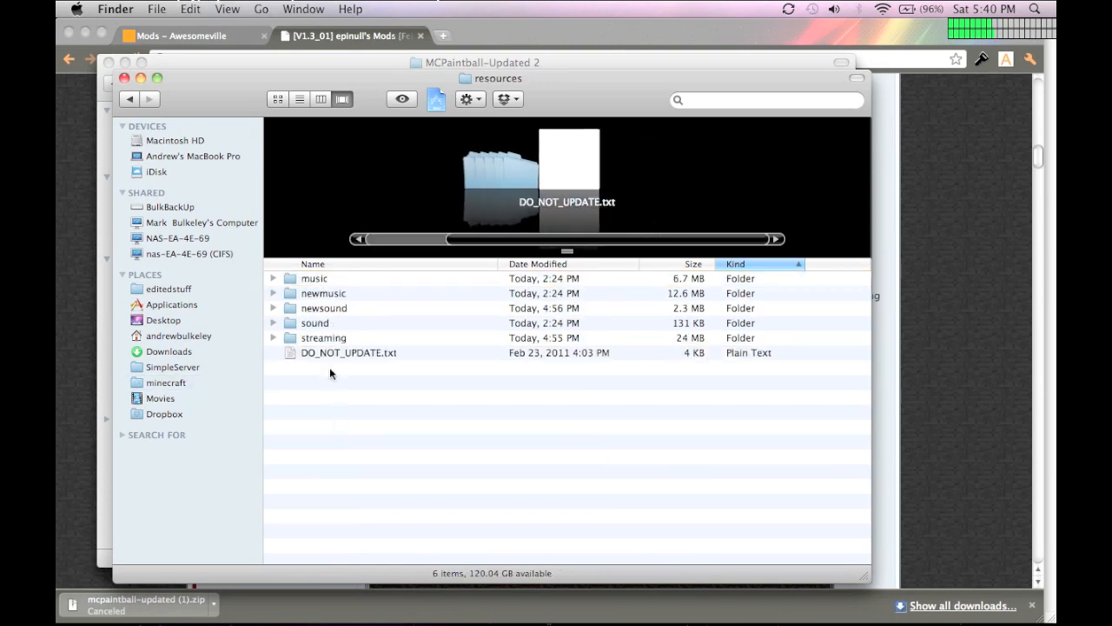
click(190, 8)
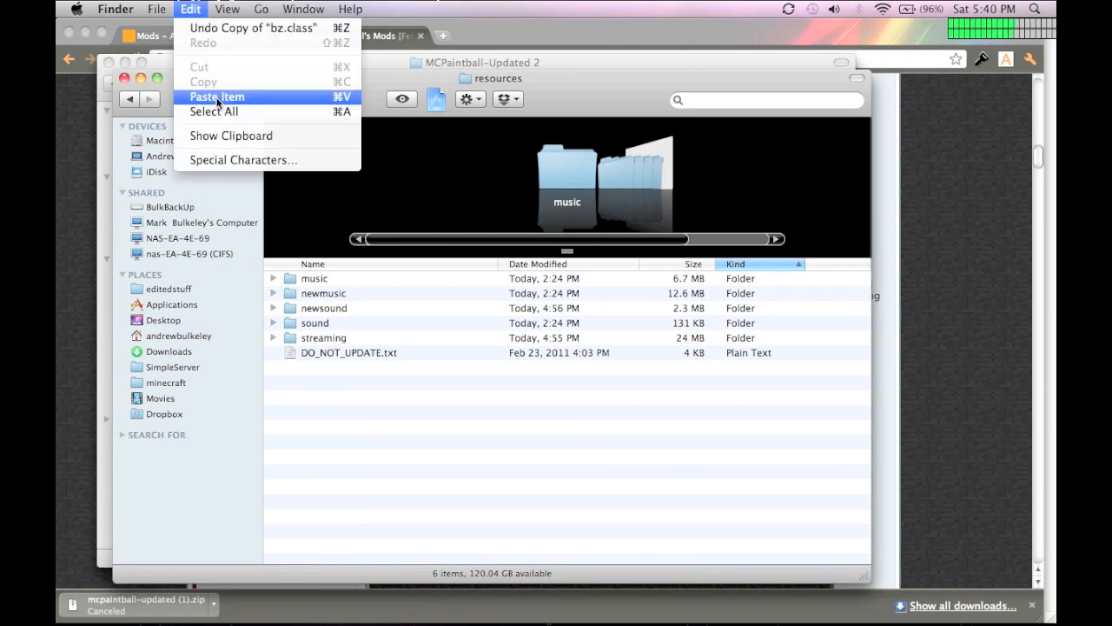
click(216, 96)
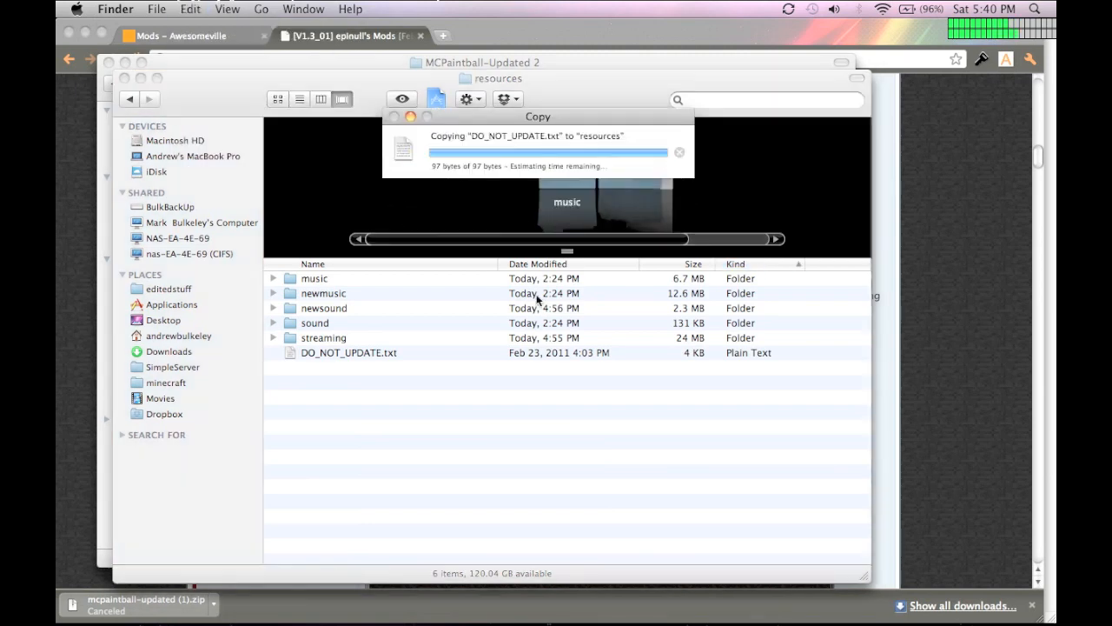
click(166, 383)
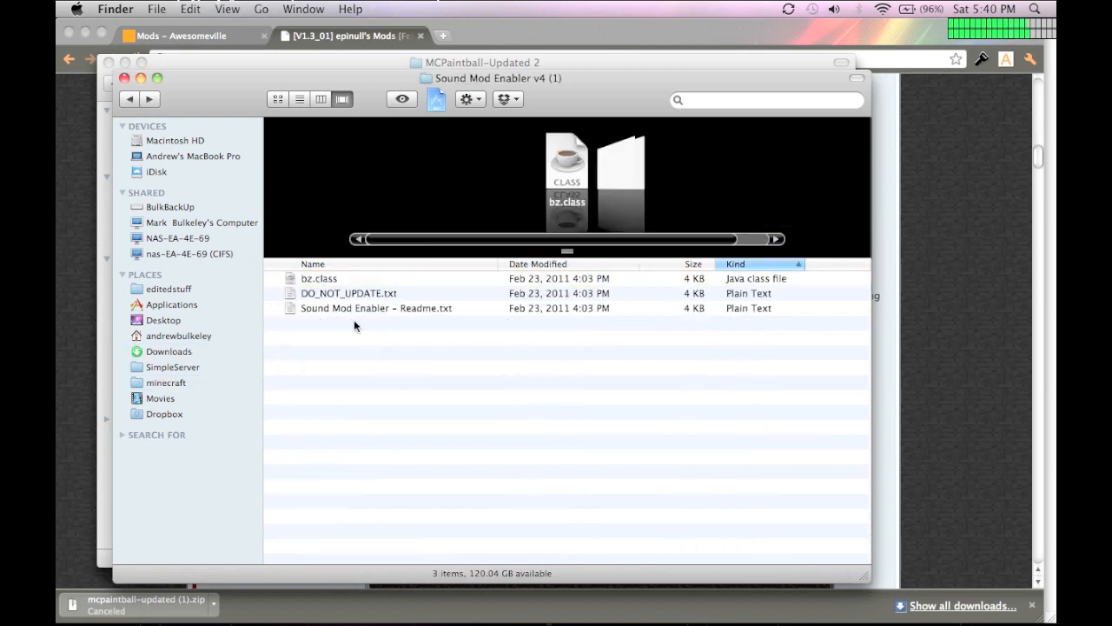
Step: Replace items.png in minecraft.jar's gui folder with the mod's version
click(171, 351)
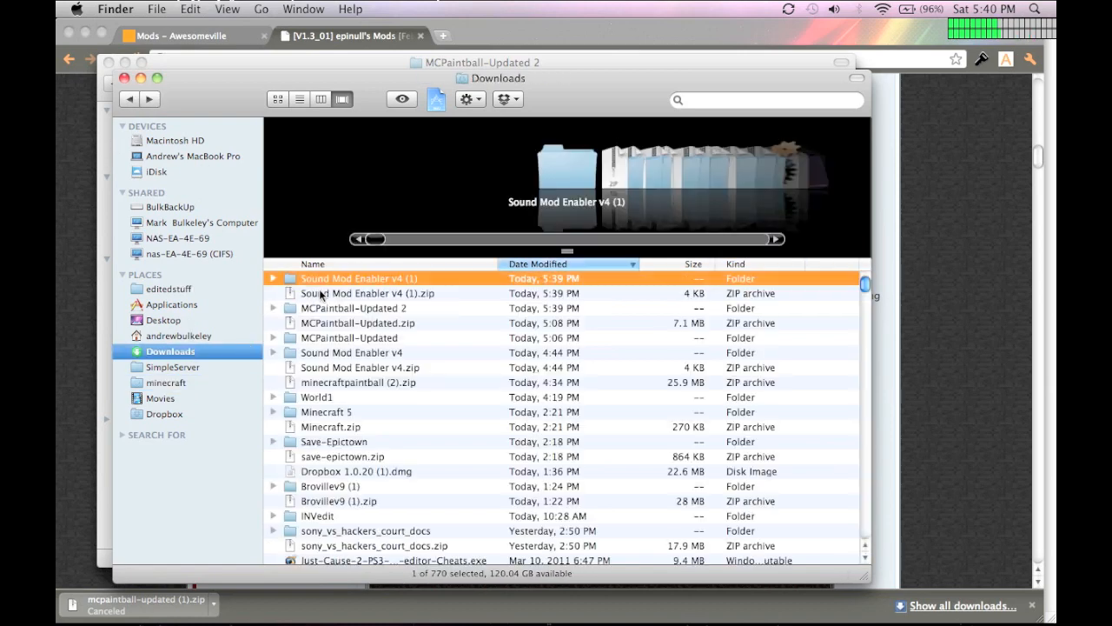
double_click(354, 308)
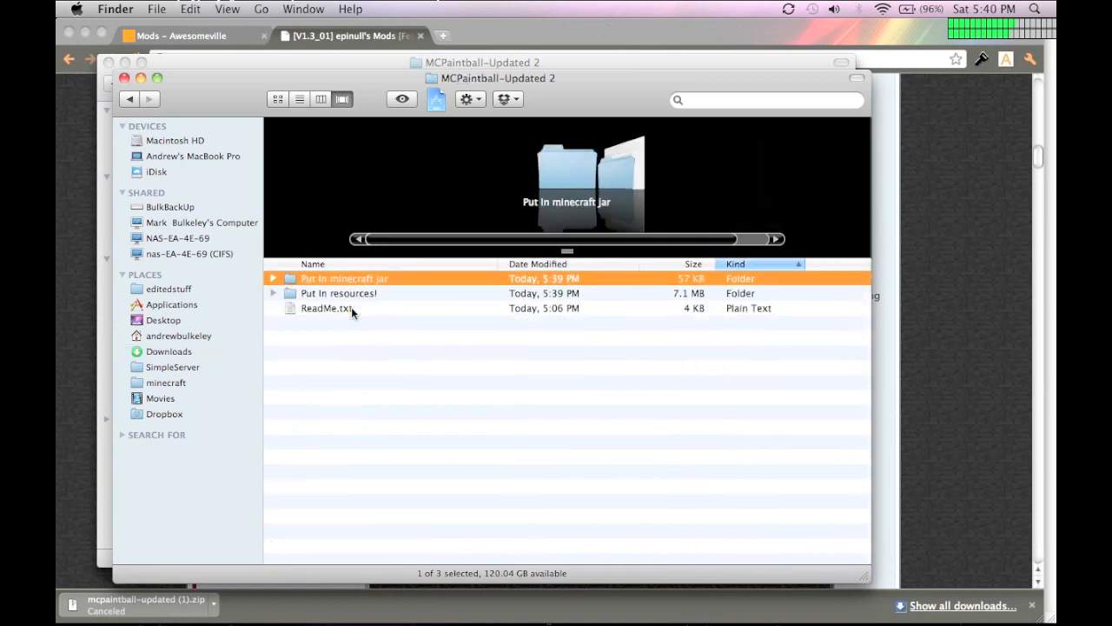
double_click(344, 278)
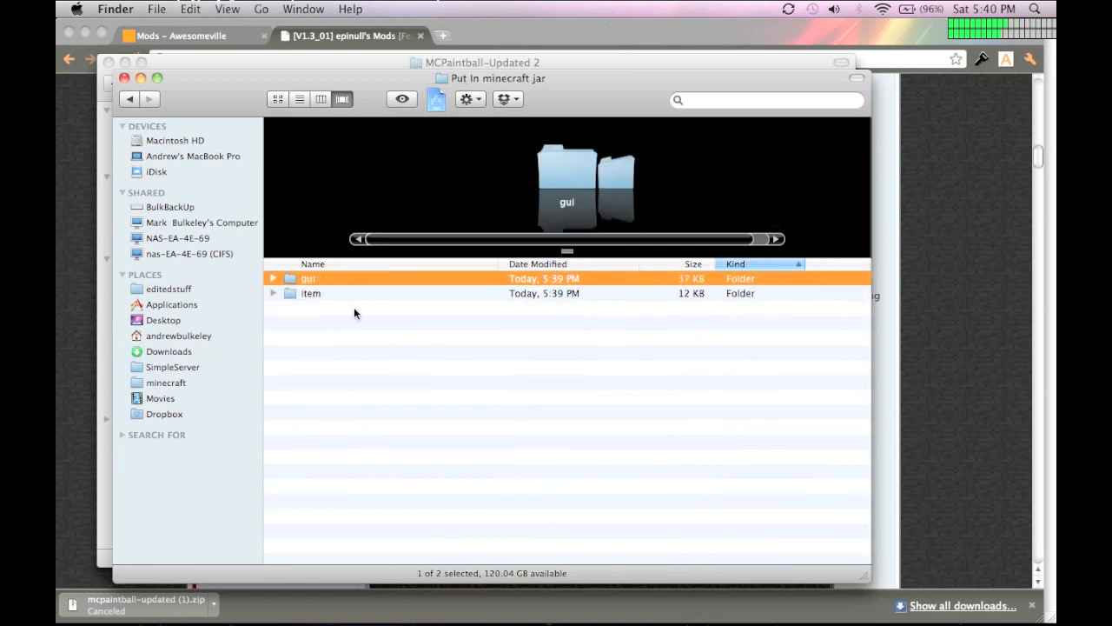
double_click(309, 278)
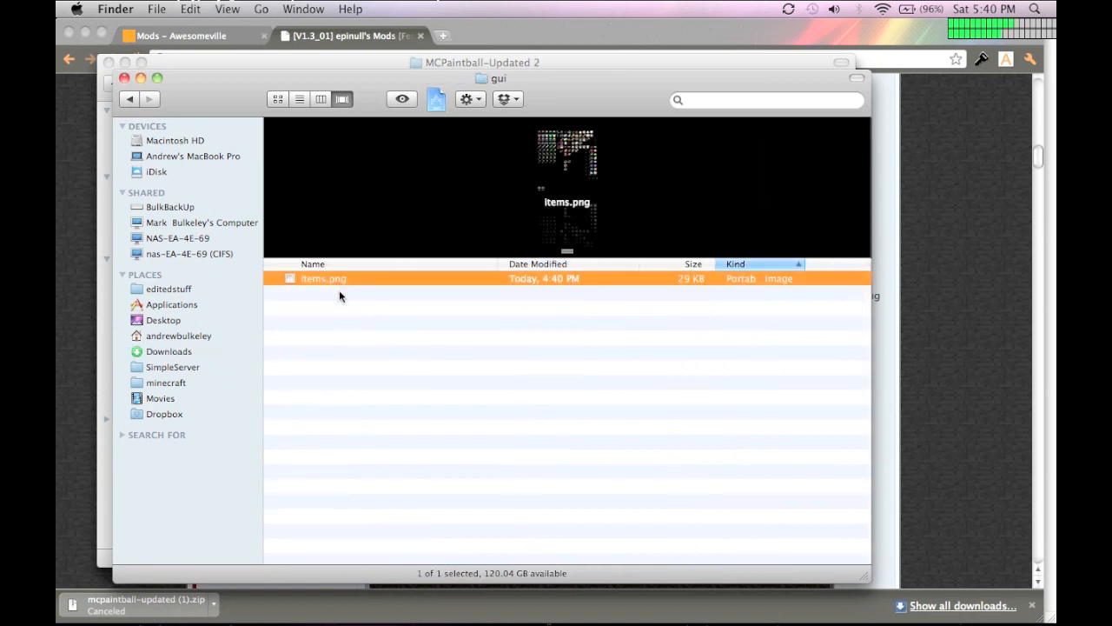
mouse_move(185, 372)
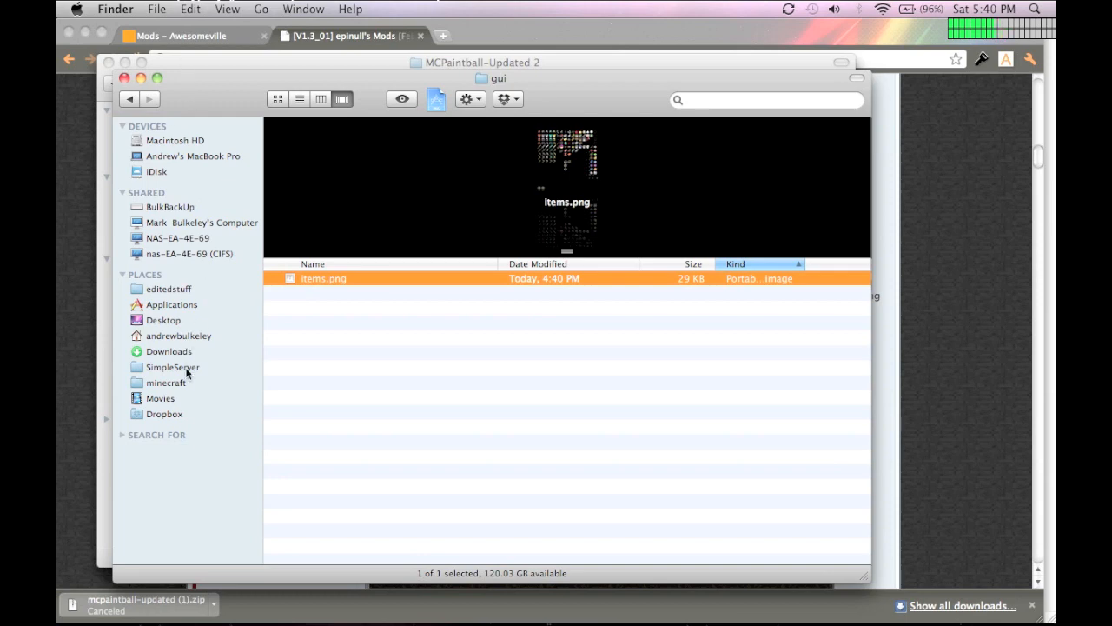
click(167, 382)
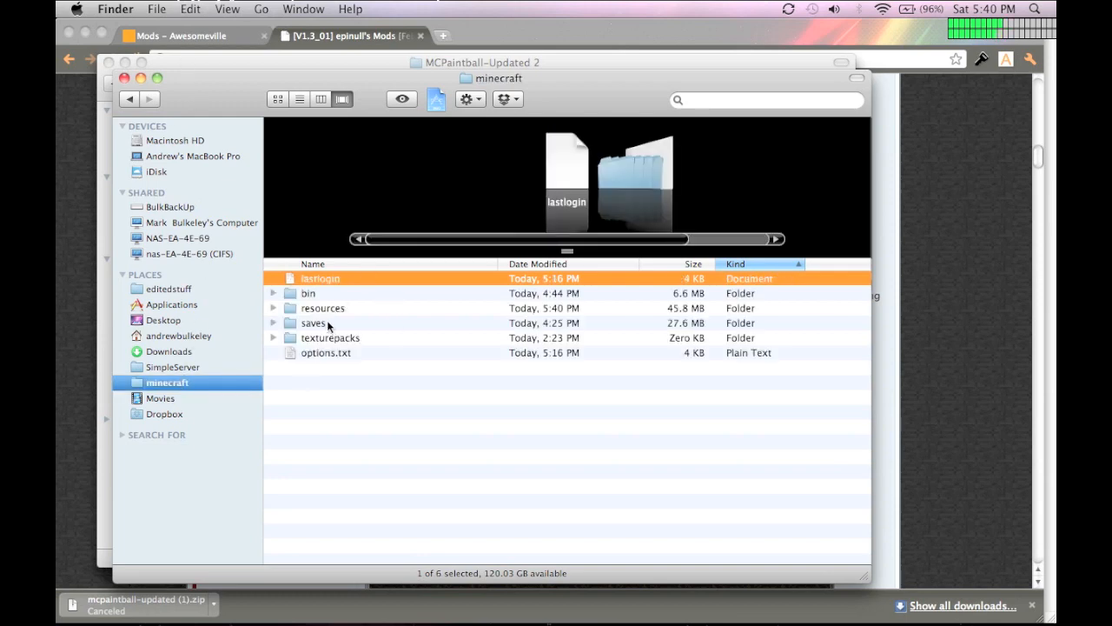
double_click(308, 293)
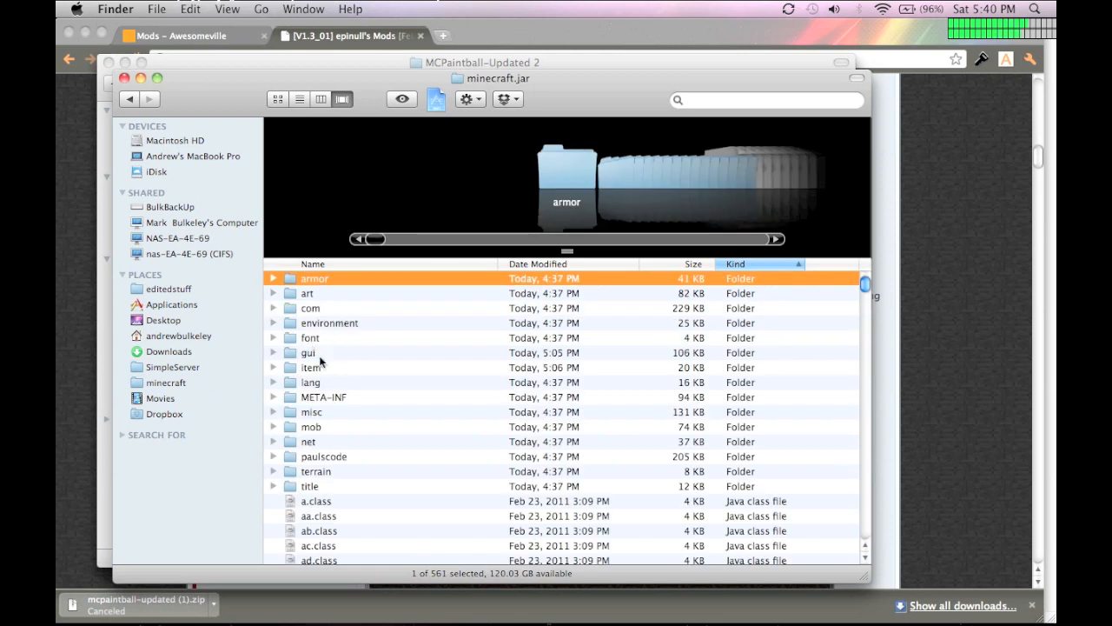
double_click(309, 352)
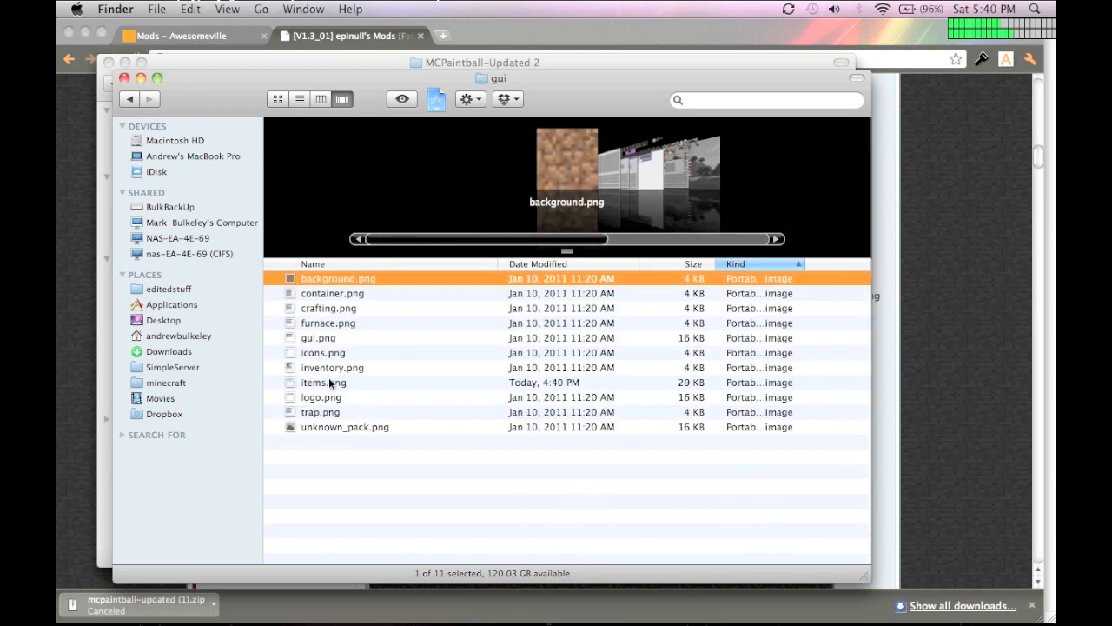
click(190, 9)
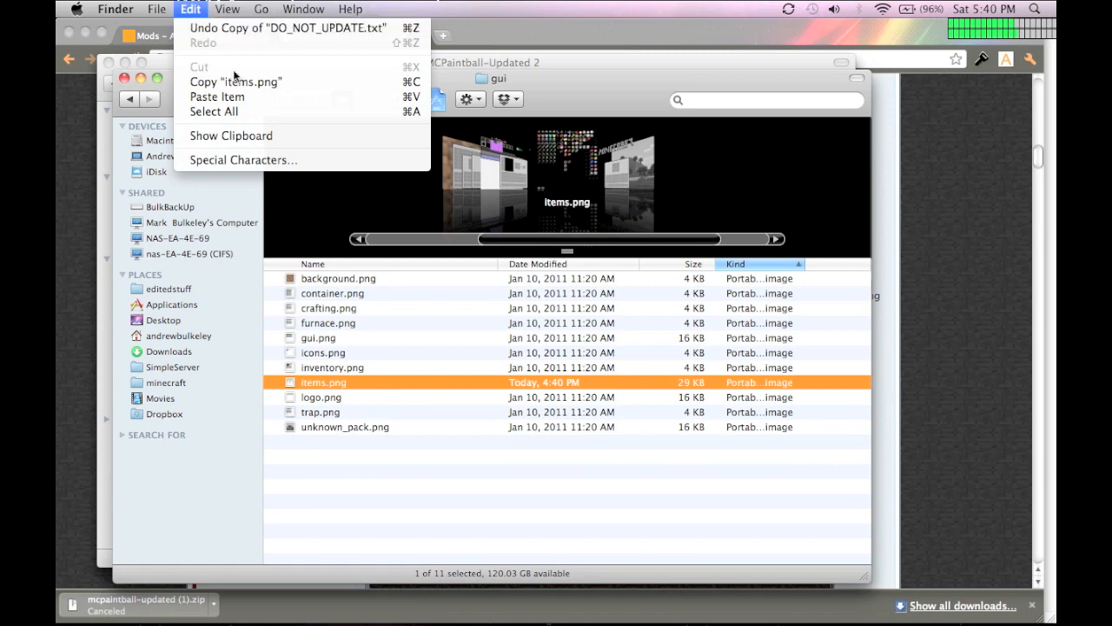
click(218, 96)
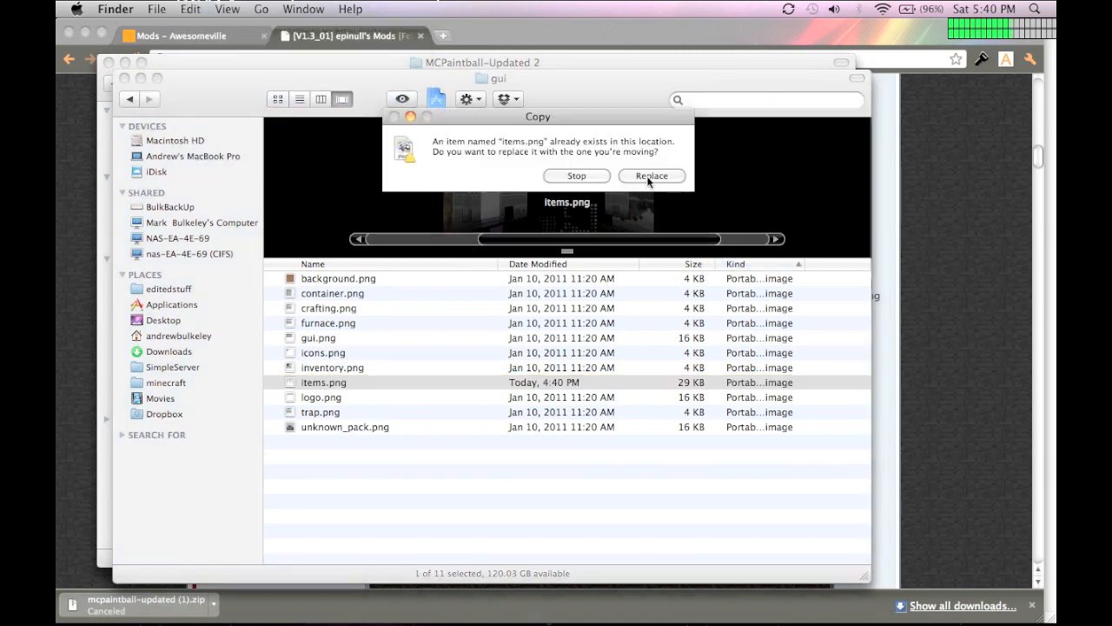
click(651, 175)
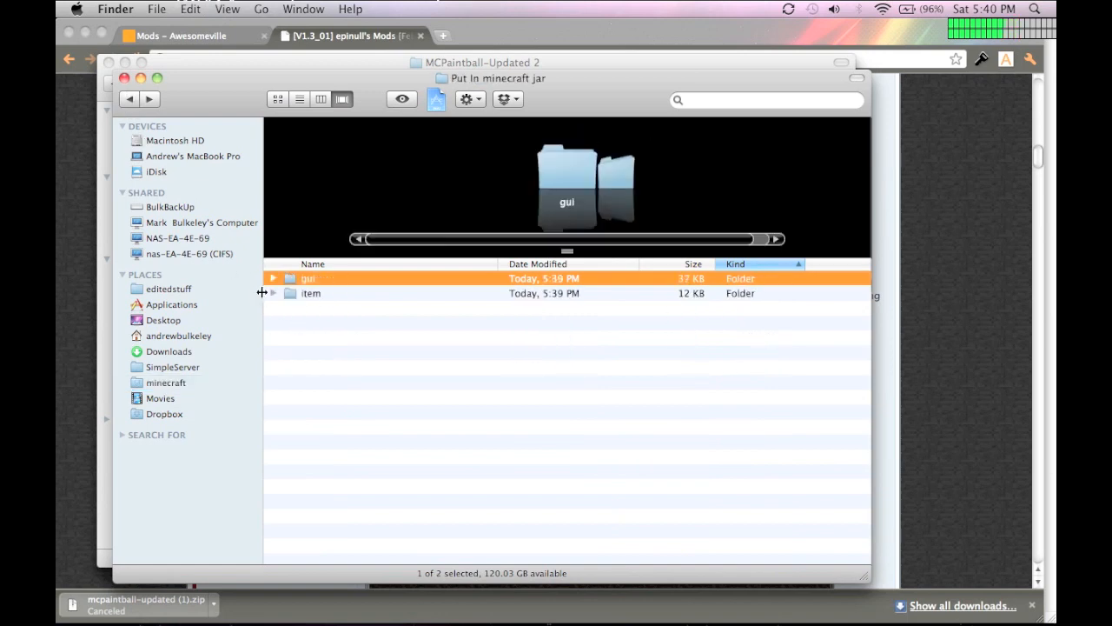
Step: Paste the mod's arrows.png into minecraft.jar's item folder
double_click(310, 293)
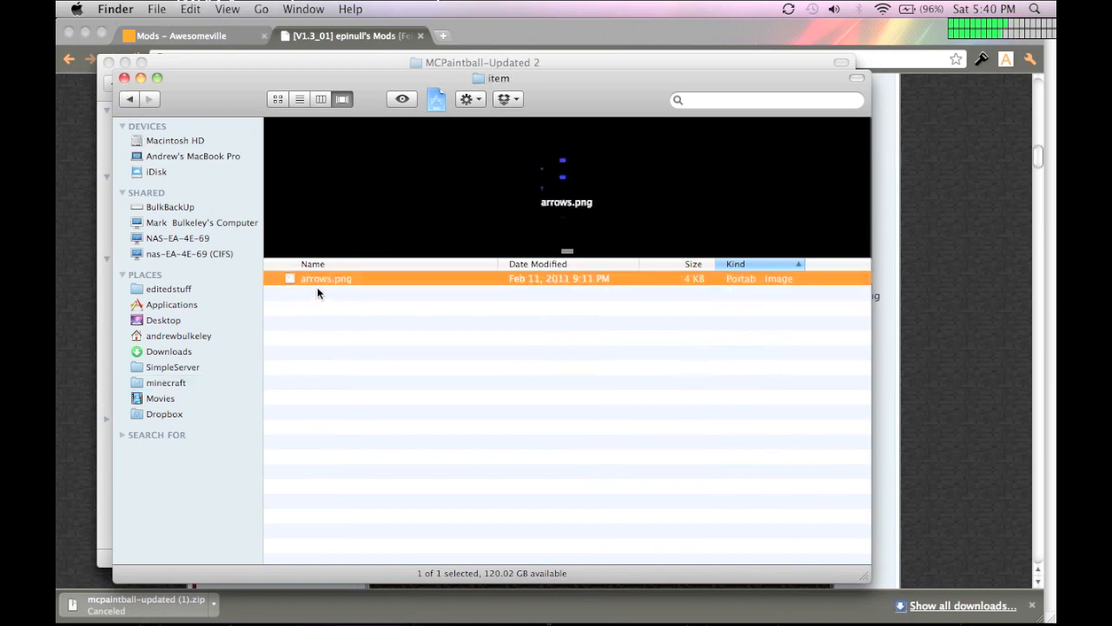
mouse_move(180, 374)
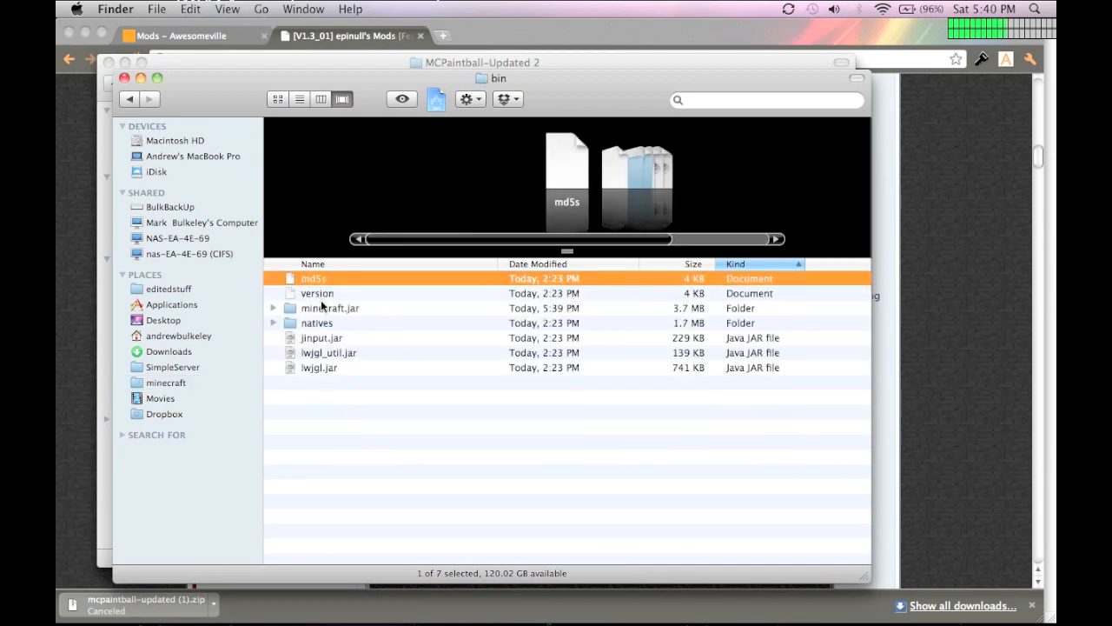
double_click(328, 308)
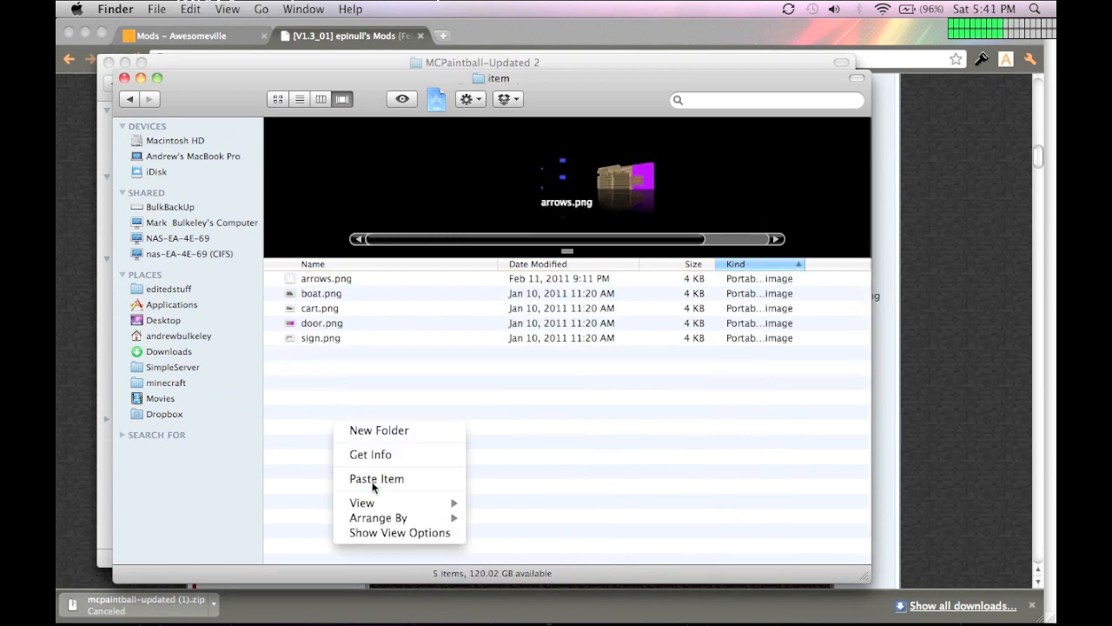
click(398, 216)
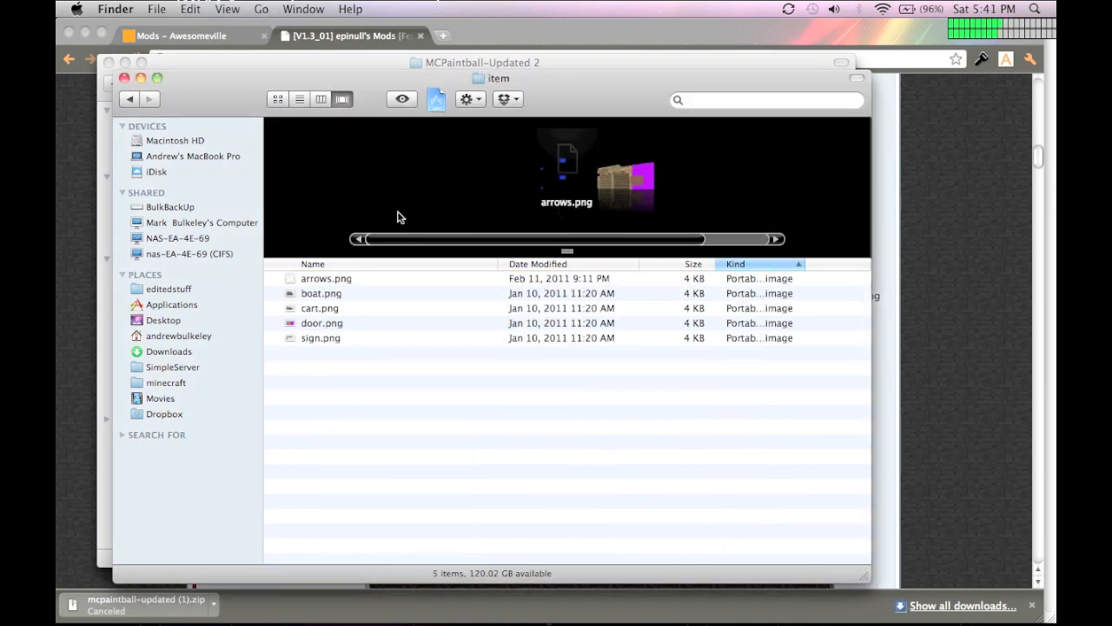
click(127, 98)
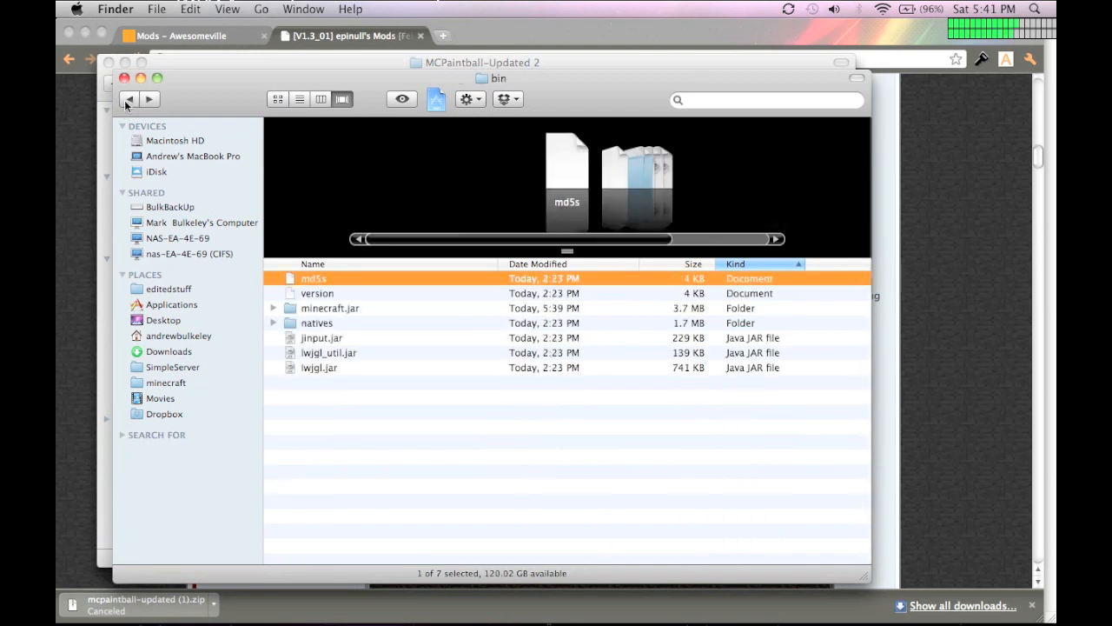
Step: Go to the mod's Put In resources!/newsound/random folder holding bow.ogg and drr.ogg
click(127, 99)
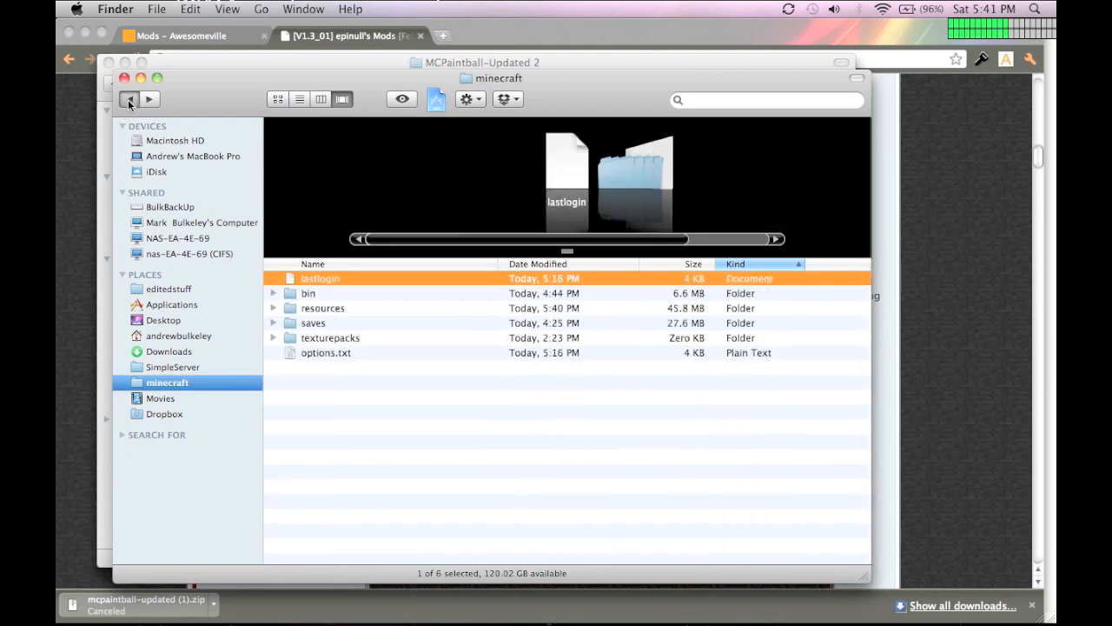
click(128, 98)
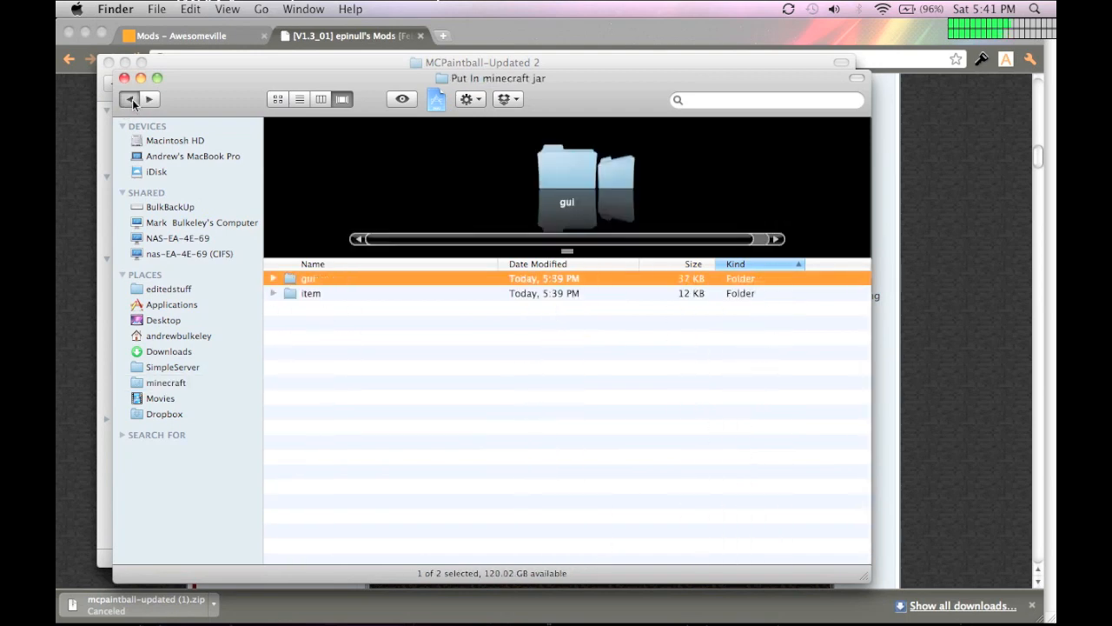
click(129, 99)
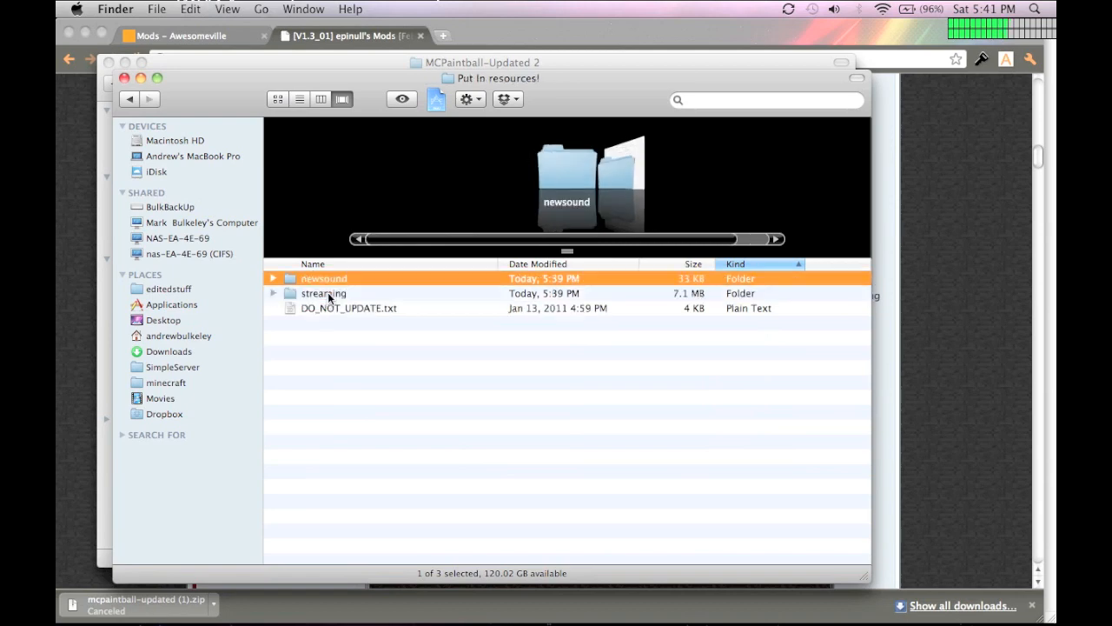
double_click(323, 278)
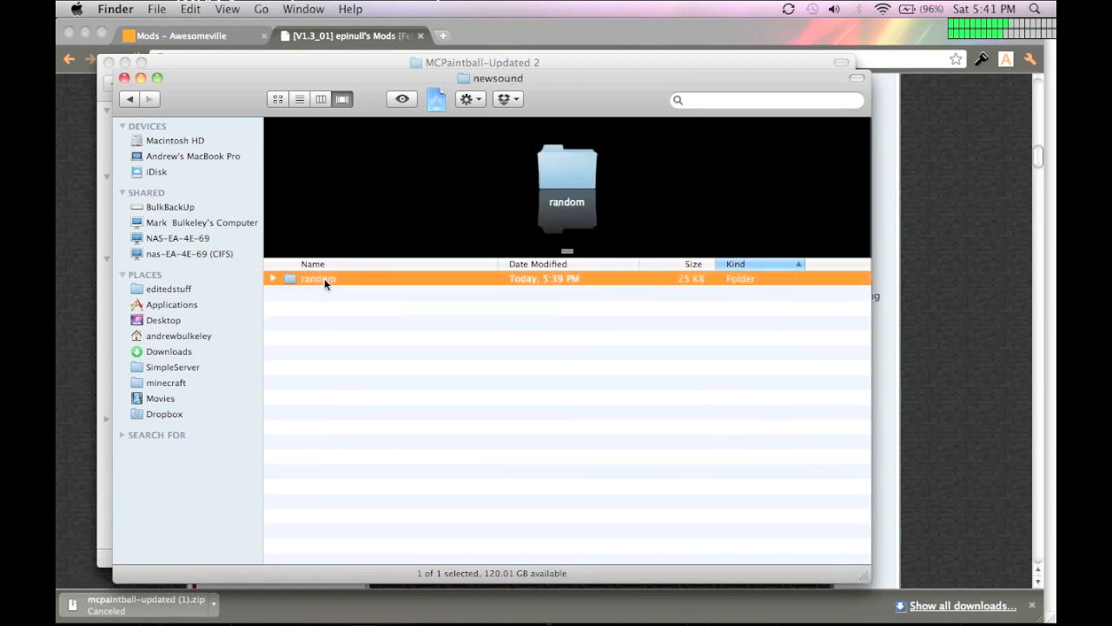
double_click(317, 278)
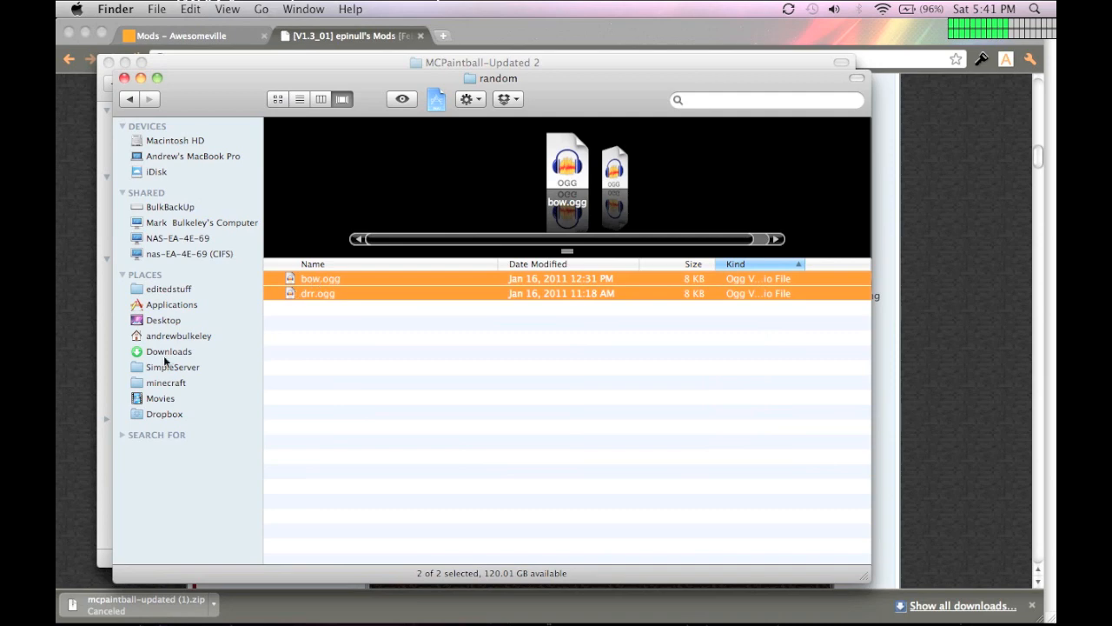
Step: Paste bow.ogg and drr.ogg into the game's resources/newsound/random folder, replacing existing files
click(166, 382)
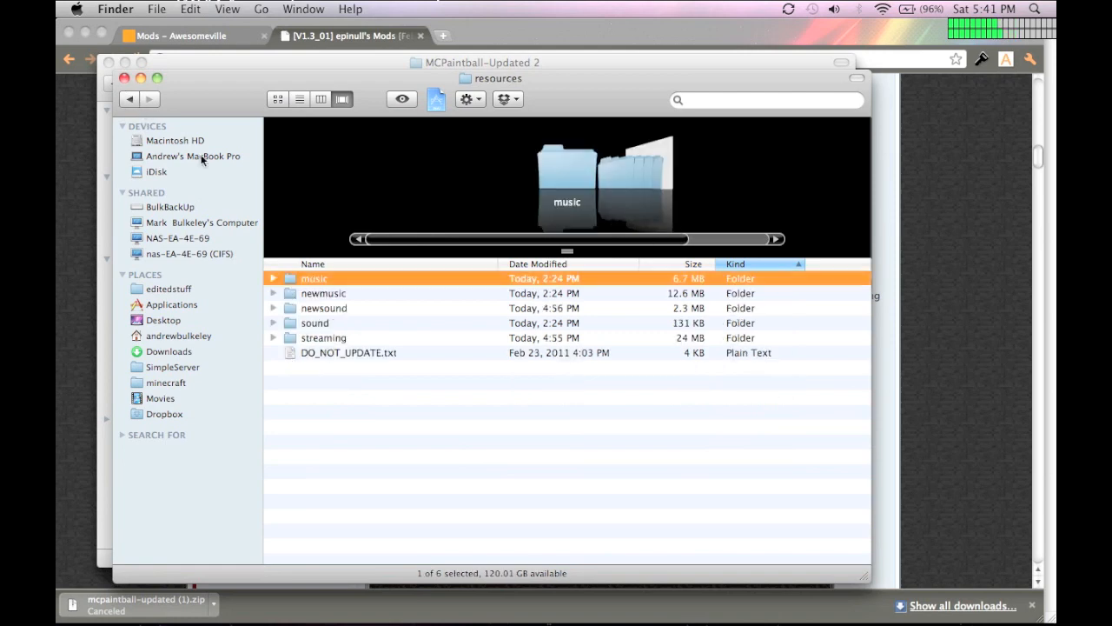
click(324, 308)
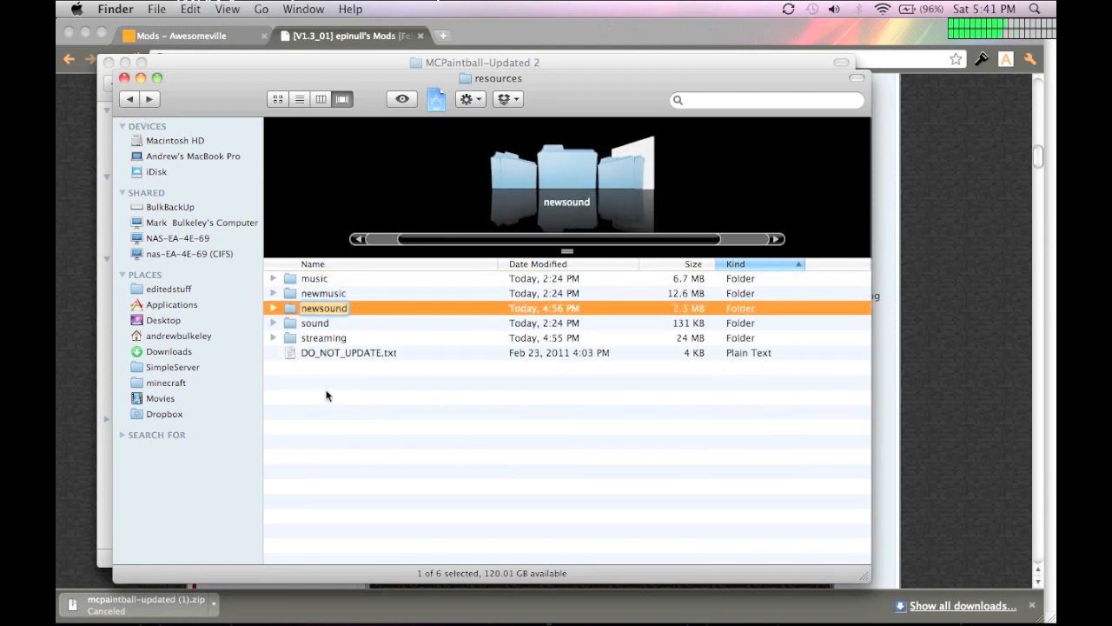
double_click(323, 308)
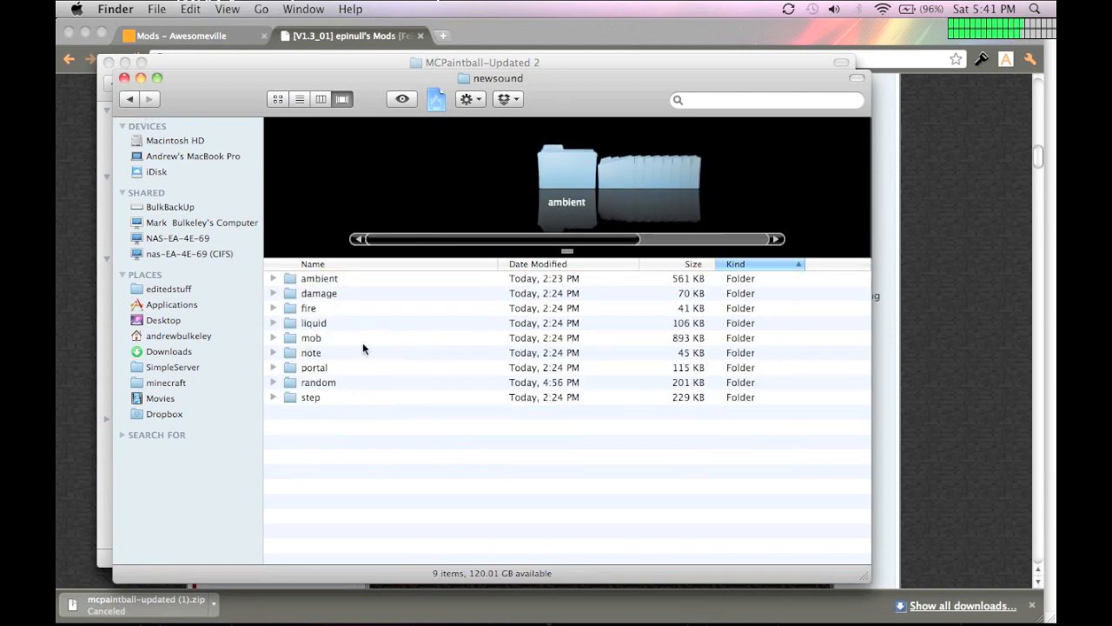
double_click(318, 383)
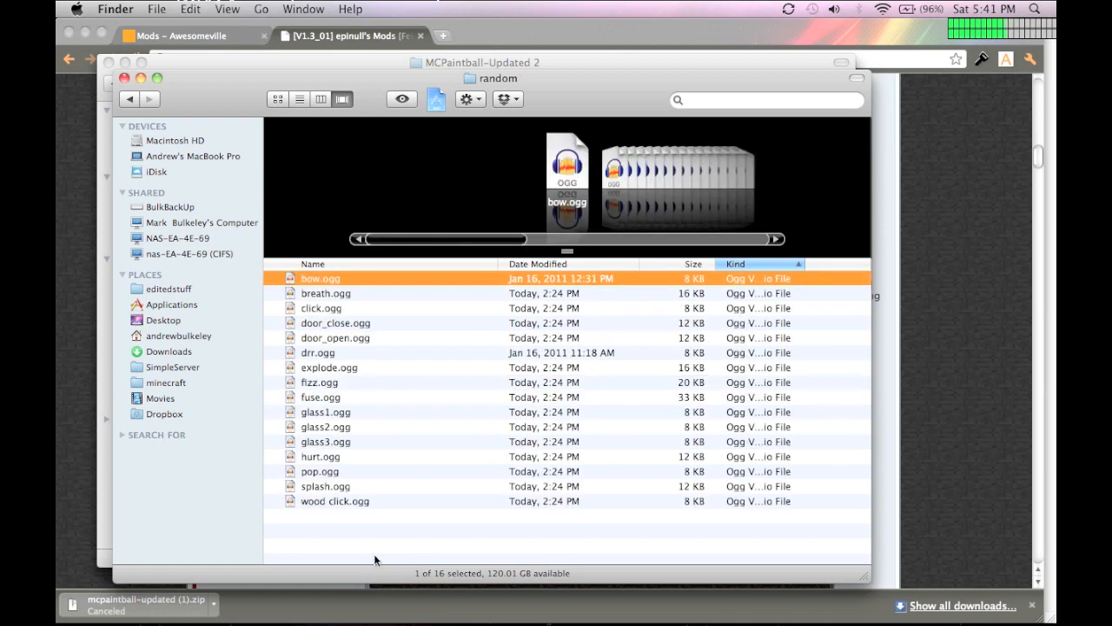
right_click(375, 556)
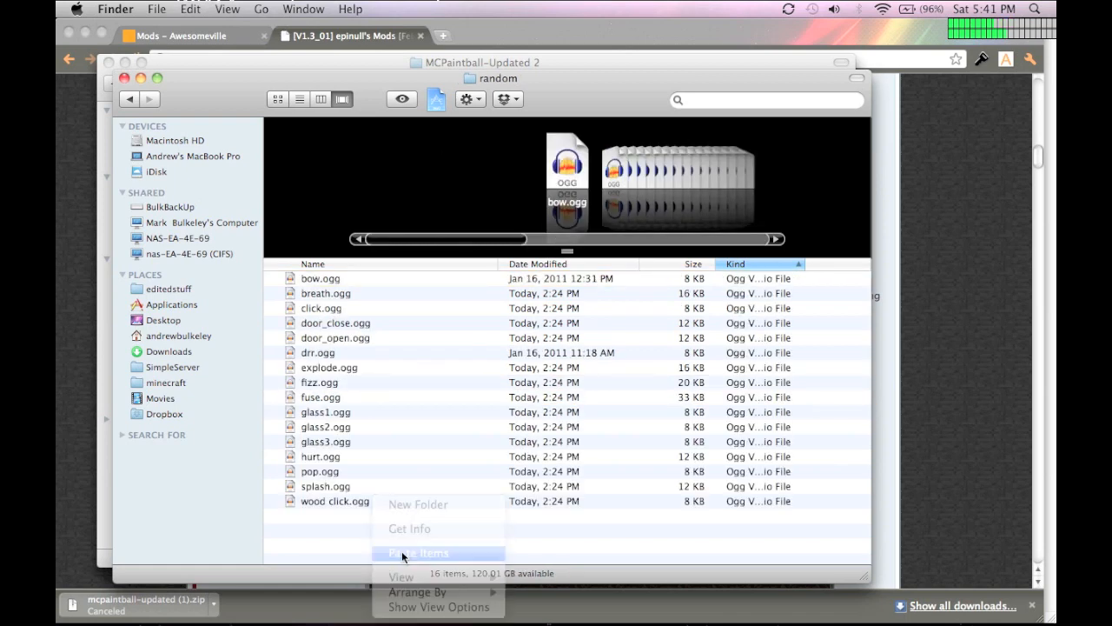
click(418, 553)
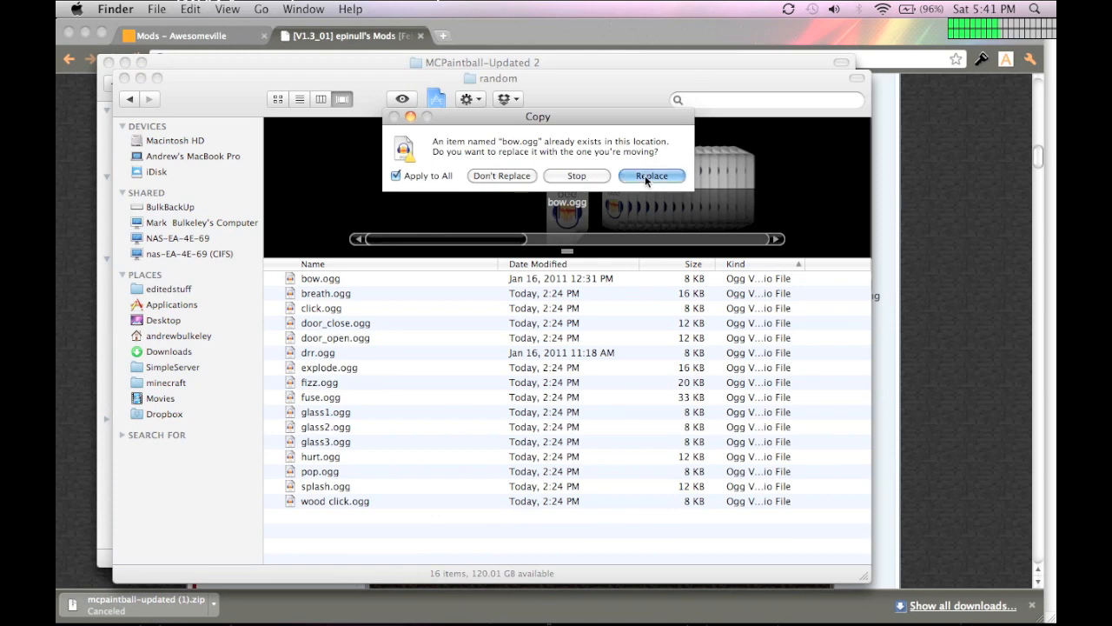
click(652, 176)
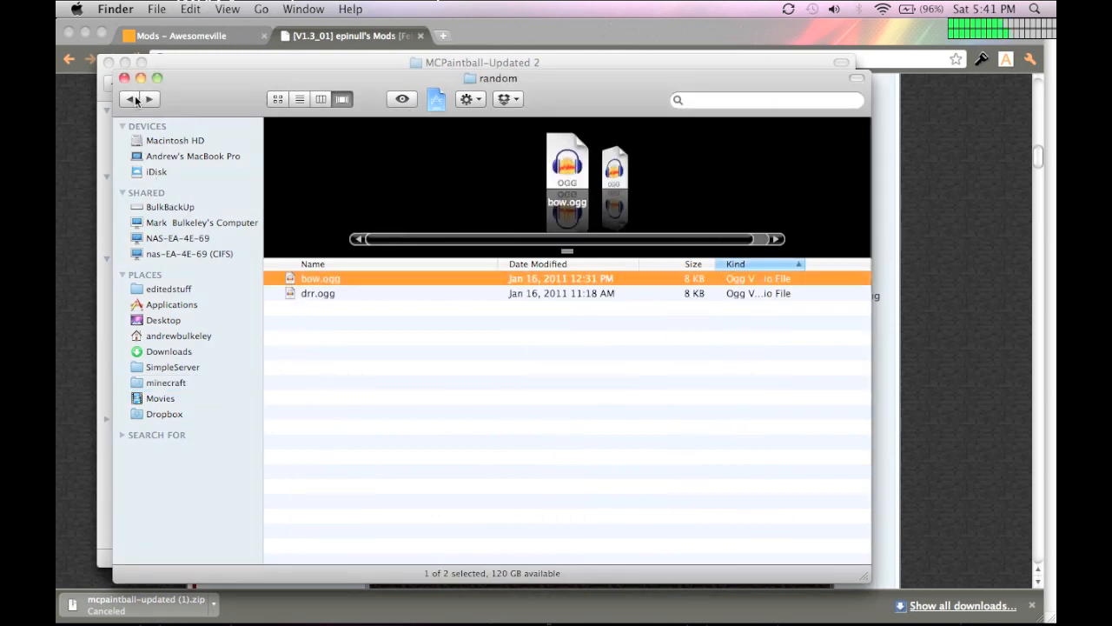
Step: Copy 13.ogg and cat.ogg from the mod's streaming folder into the game's, replacing originals
click(131, 98)
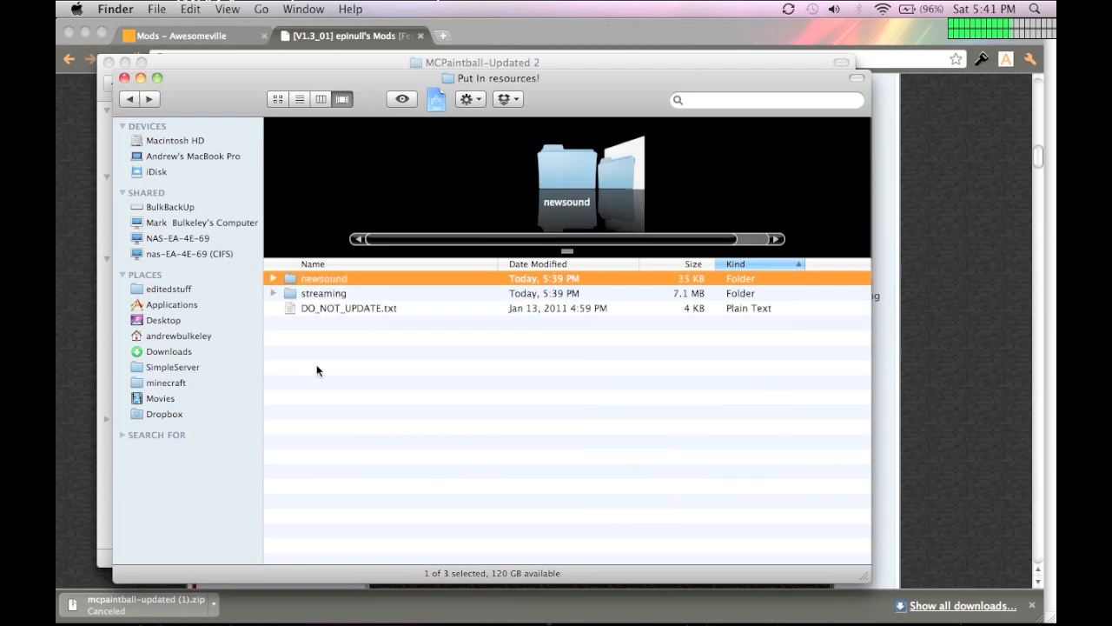
double_click(323, 293)
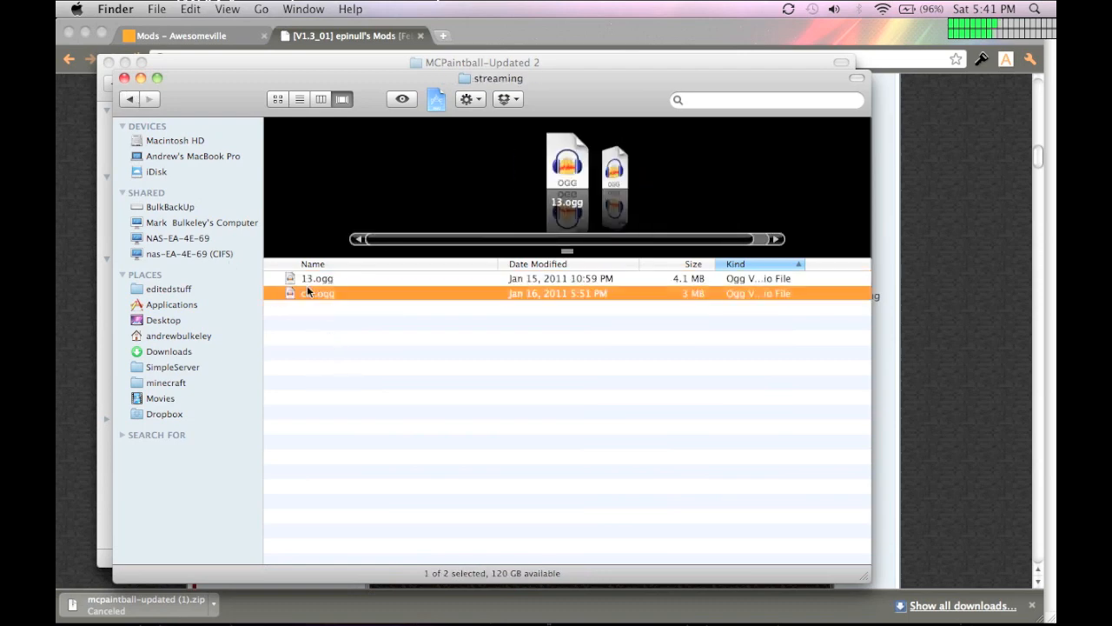
click(317, 278)
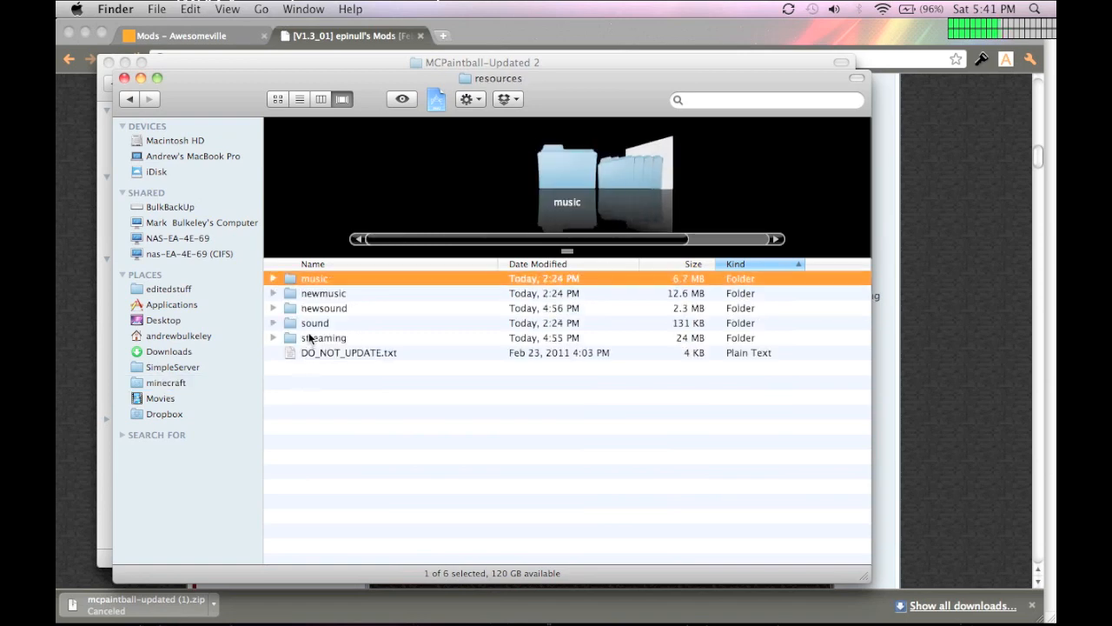
double_click(323, 337)
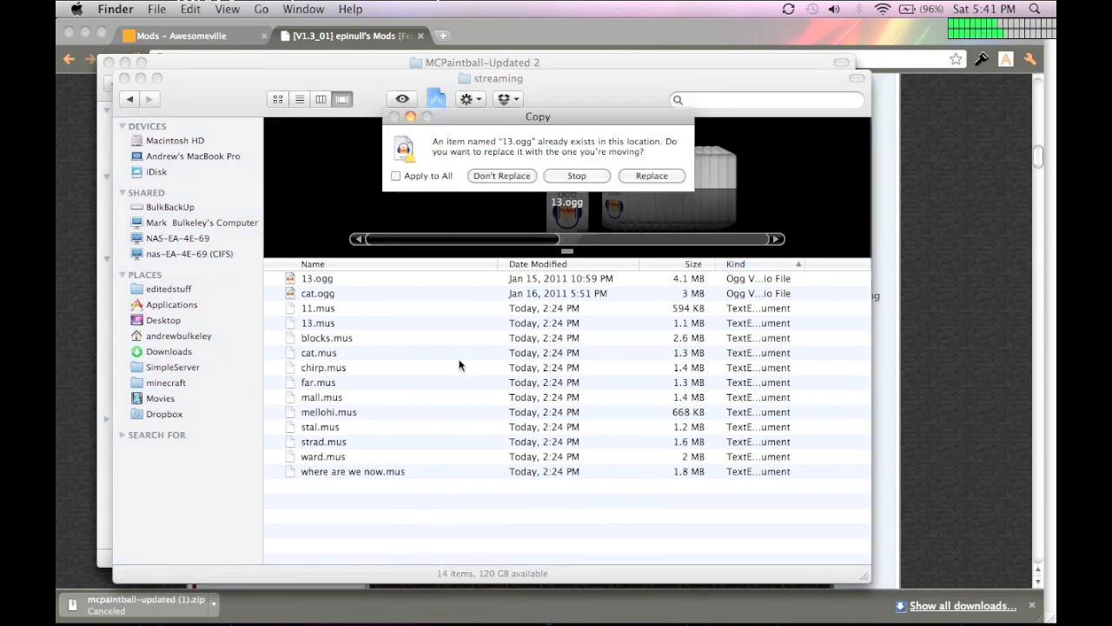
click(651, 176)
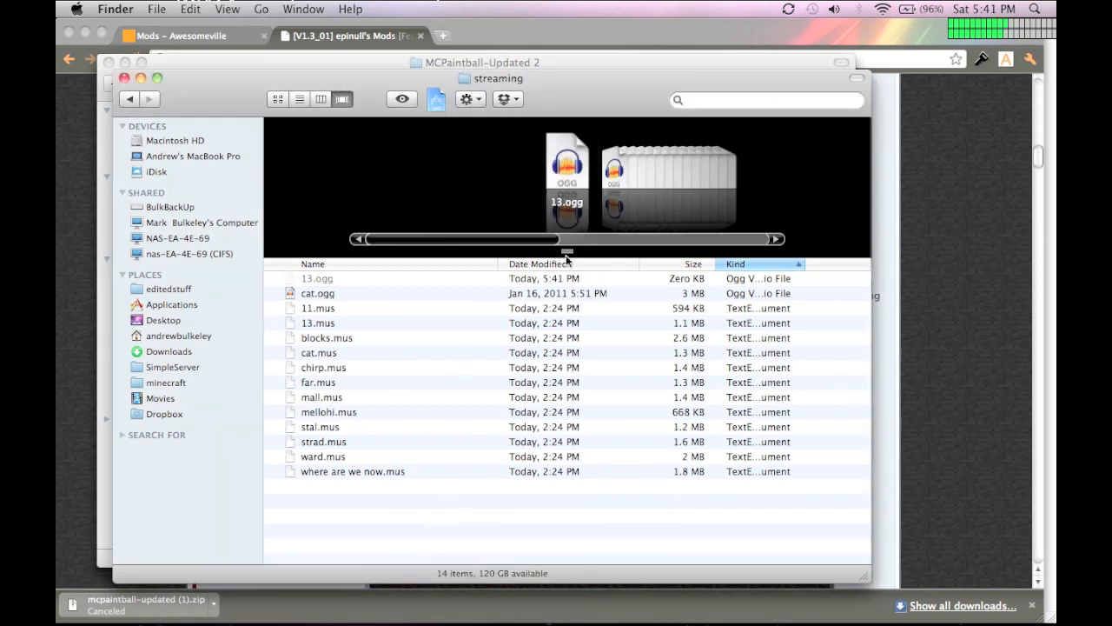
click(127, 98)
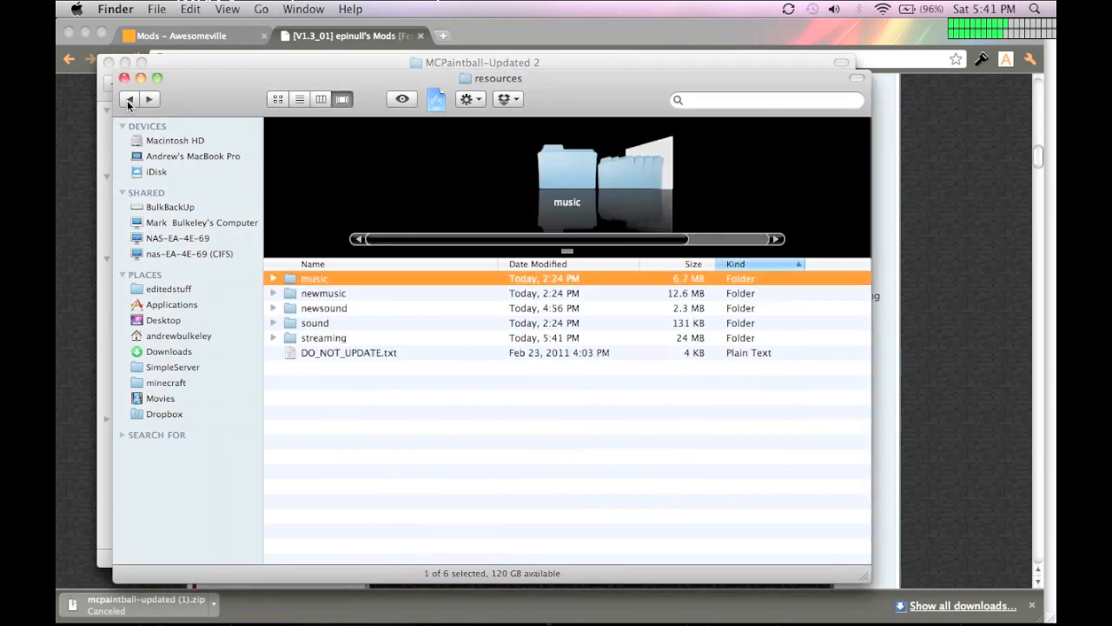
click(167, 382)
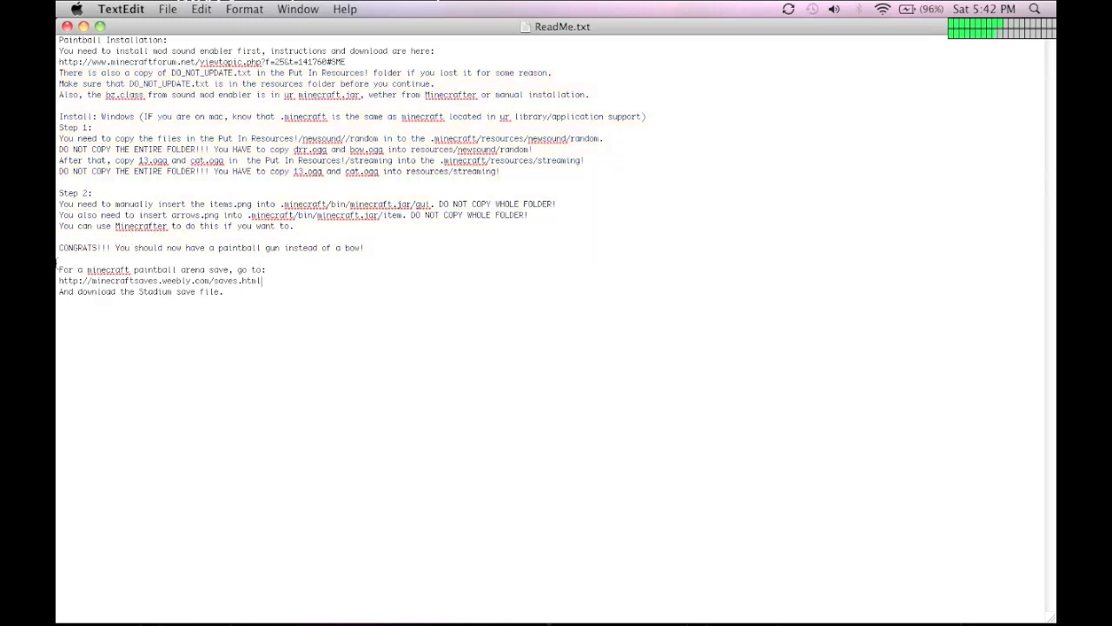
Step: Select the minecraftsaves.weebly.com/saves.html line in the paintball ReadMe
triple_click(209, 248)
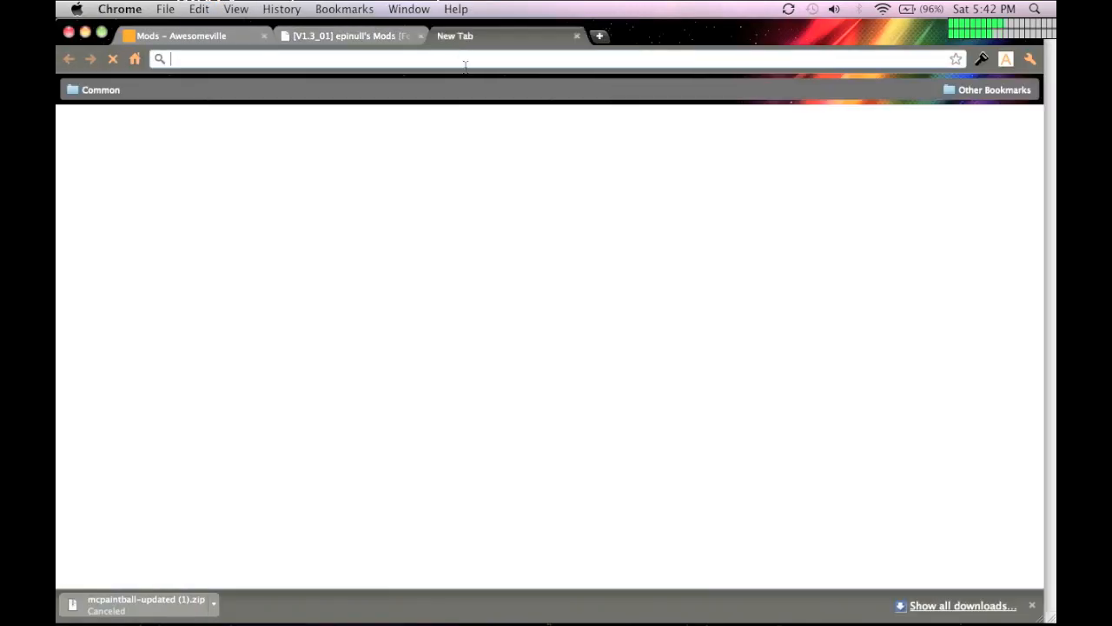
Step: Enter minecraftsaves.weebly.com/saves.html into a new Chrome tab's address bar
text(minecraftsaves.weebly.com/saves.html)
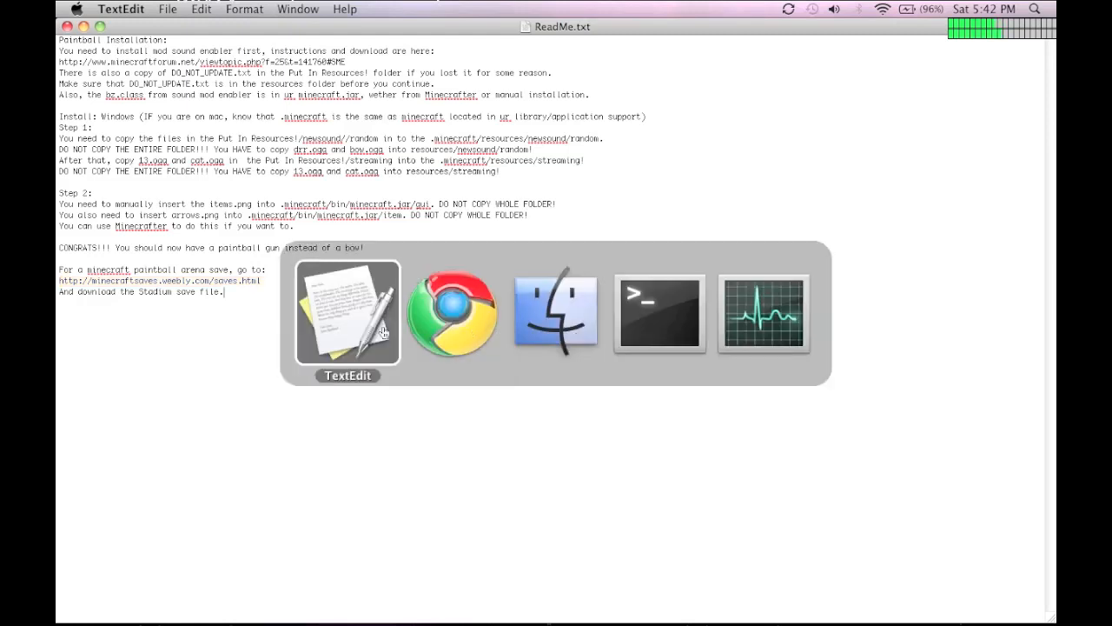
Step: Log in through the Minecraft Launcher to start Minecraft Beta 1.3_01
click(452, 313)
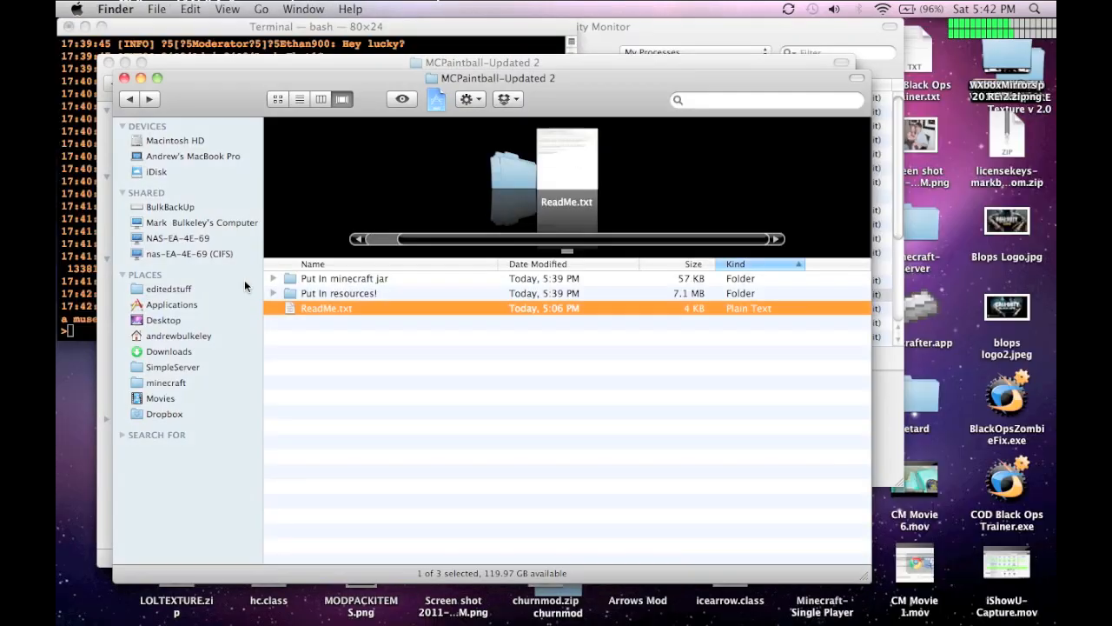
mouse_move(449, 367)
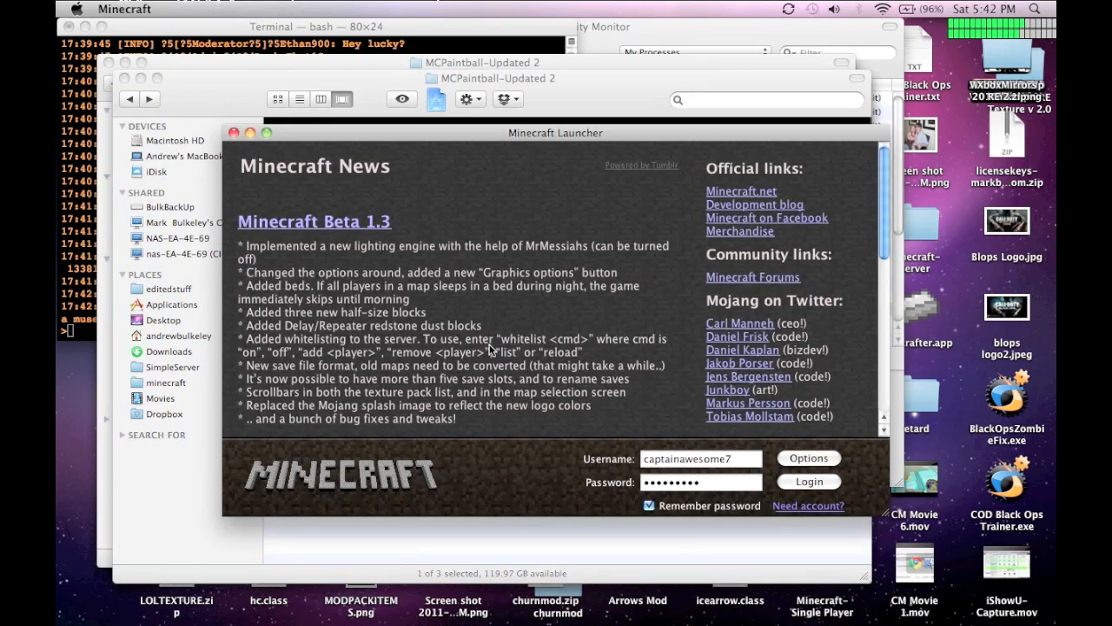
click(808, 480)
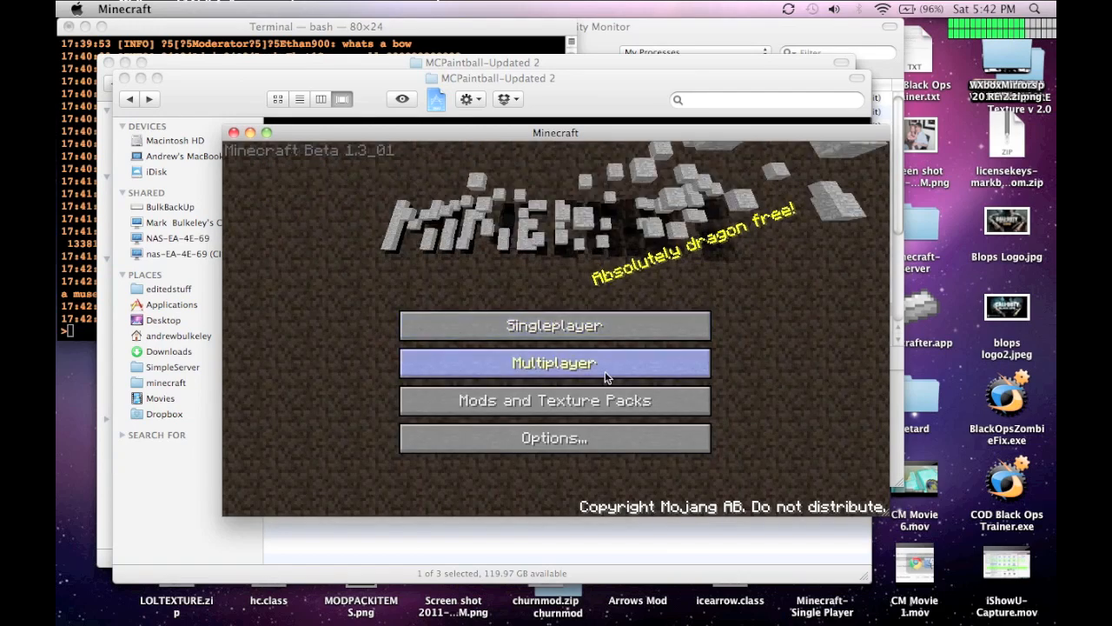
Step: Join a multiplayer world, pause, then resume playing with the paintball gun in hand
click(554, 362)
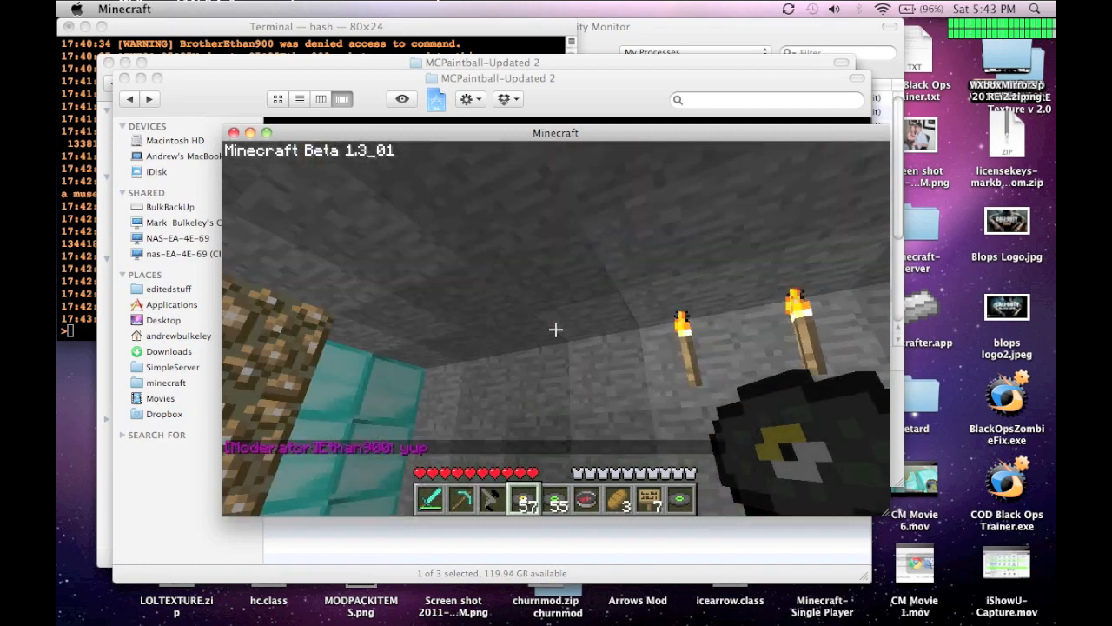
key(Escape)
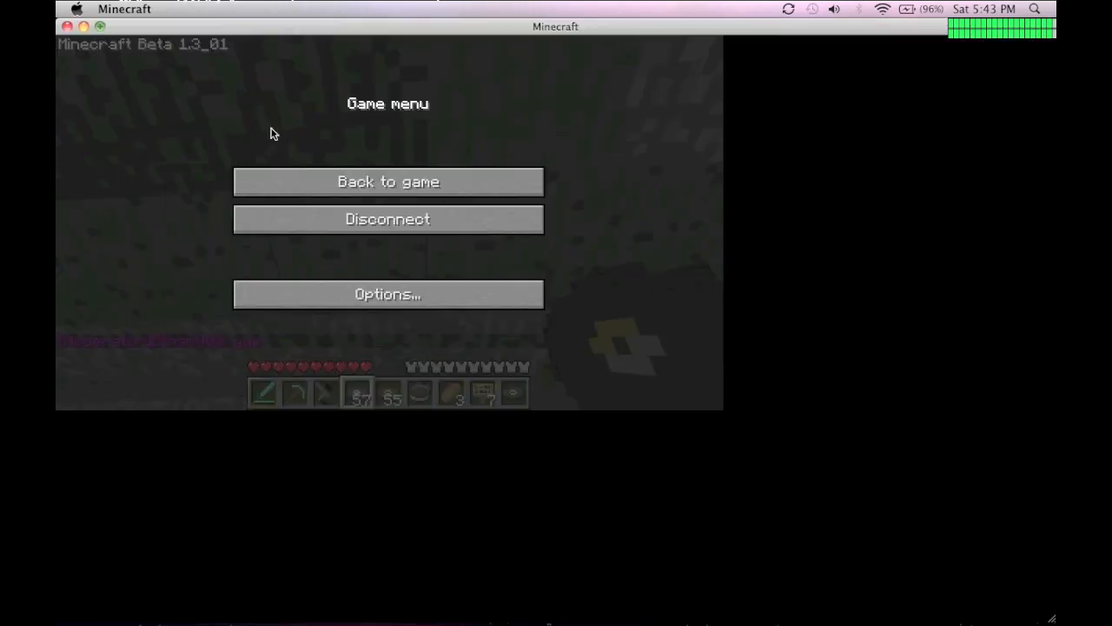
click(388, 181)
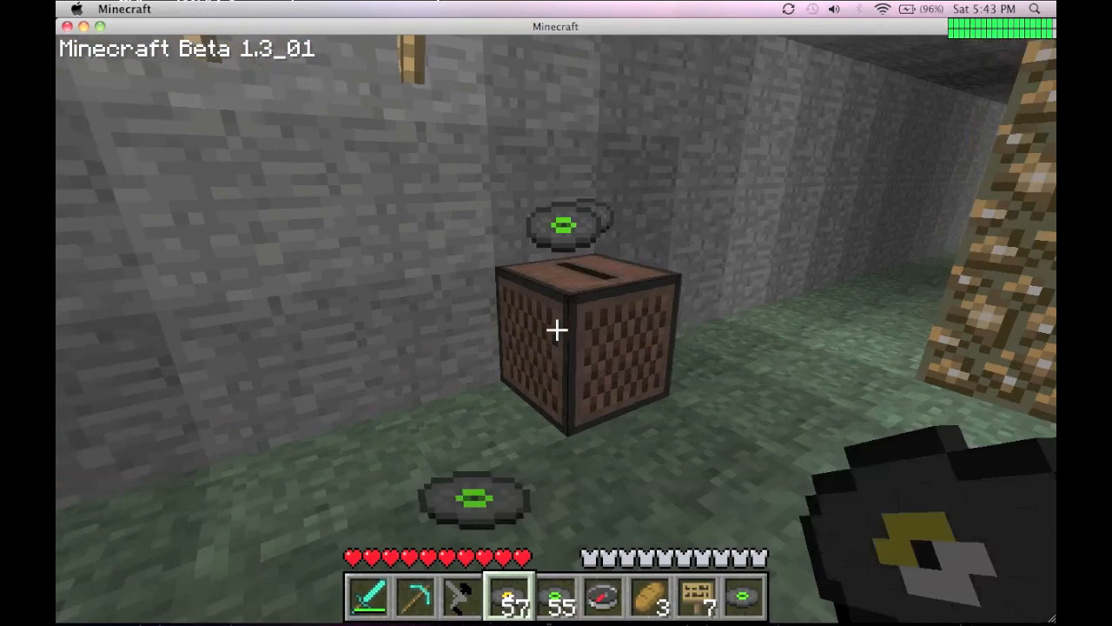